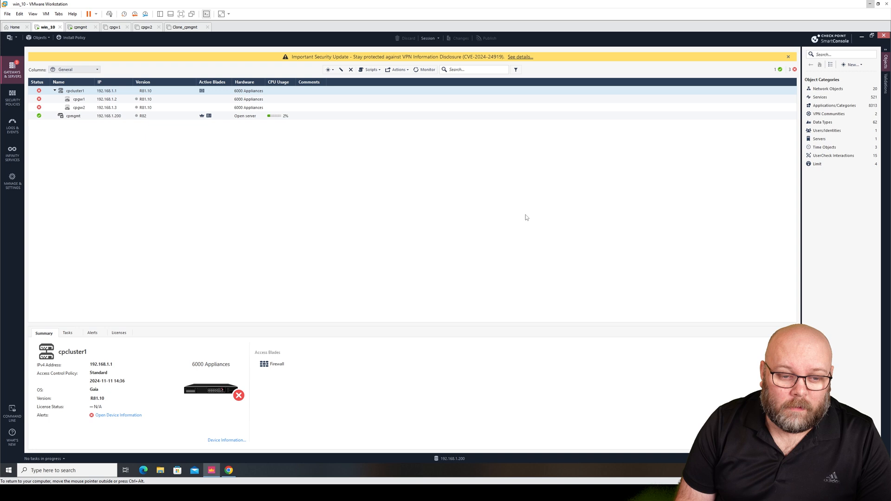
{"action": "mouse_move", "coordinate": [516, 217]}
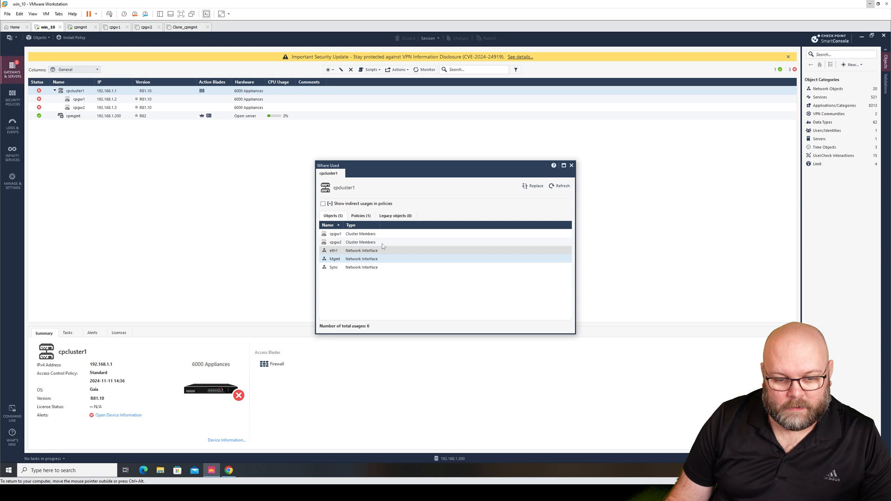
Remove cpcluster1 from rule 2's Destination in the access policy and return to Gateways & Servers.
{"action": "left_click", "coordinate": [361, 215]}
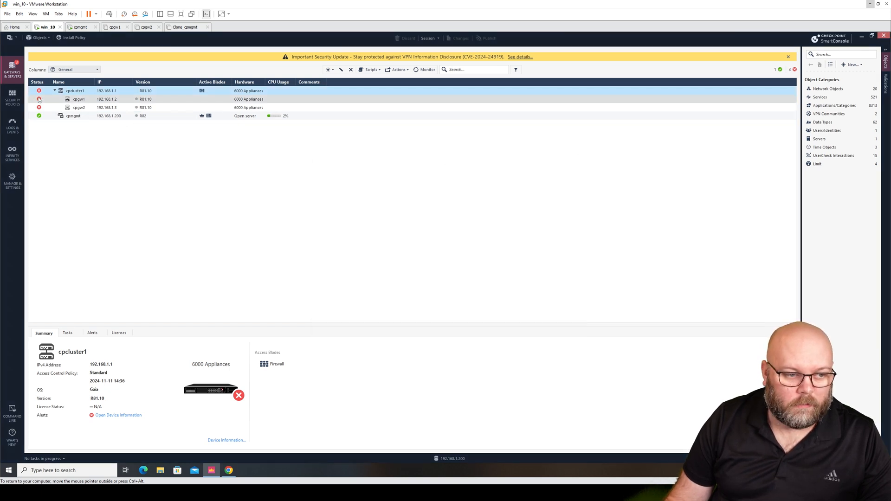
{"action": "left_click", "coordinate": [12, 98]}
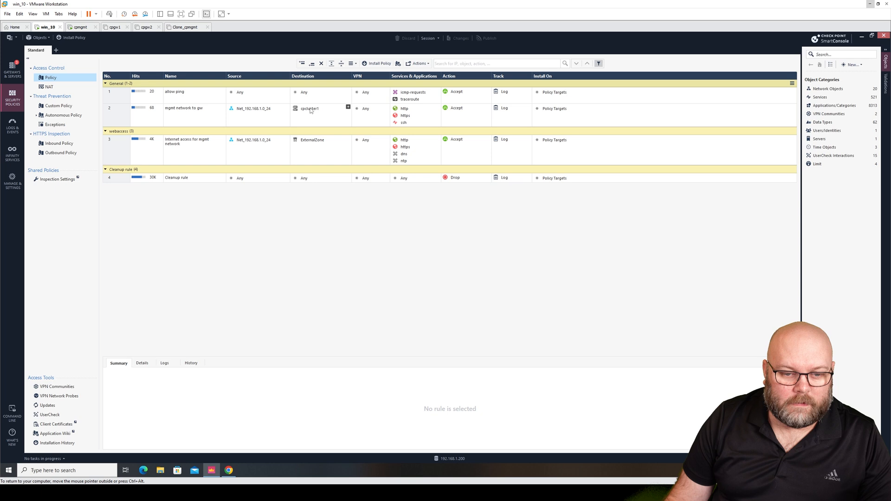
{"action": "left_click", "coordinate": [309, 108]}
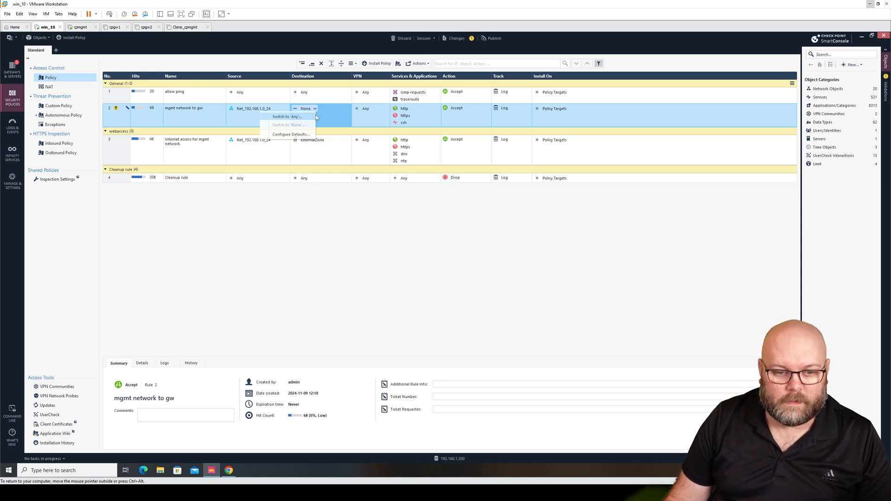
{"action": "left_click", "coordinate": [287, 117]}
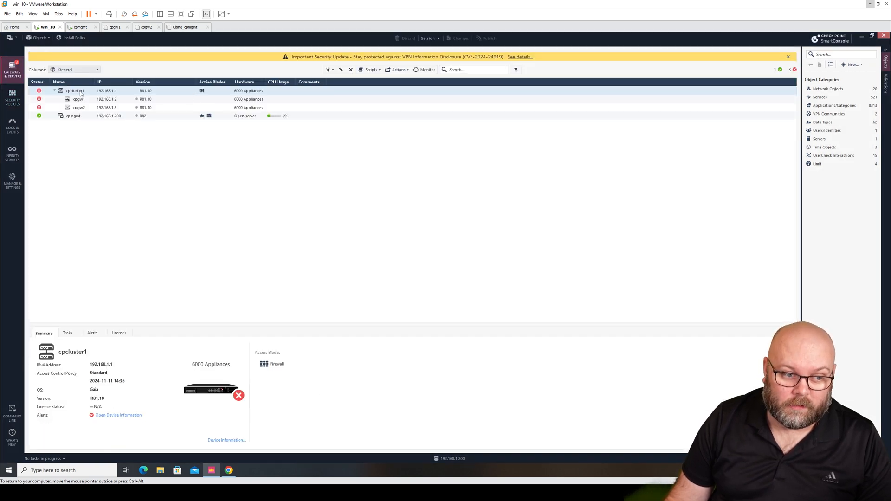
Delete the cpcluster1 cluster with its members and publish the session.
{"action": "right_click", "coordinate": [74, 90]}
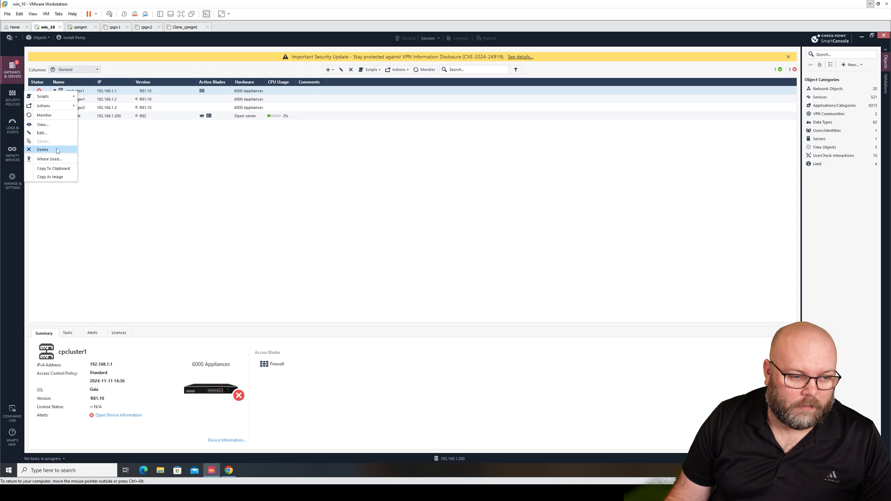
{"action": "left_click", "coordinate": [43, 150]}
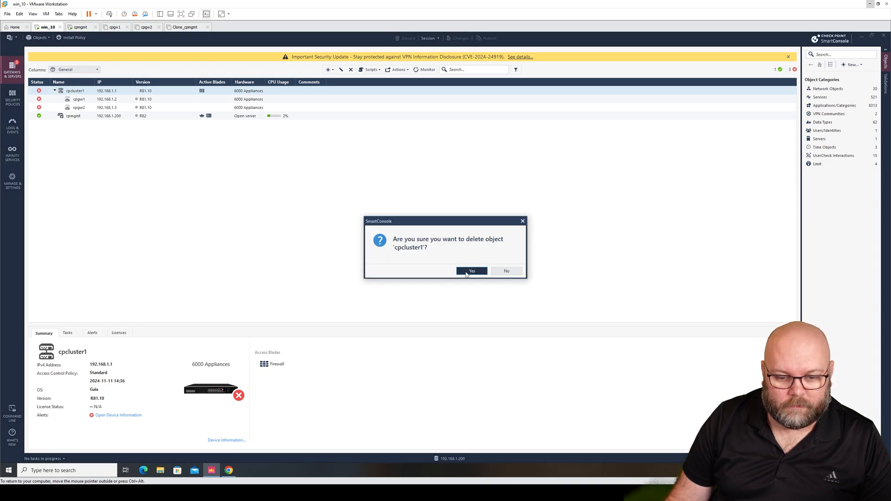
{"action": "left_click", "coordinate": [472, 270]}
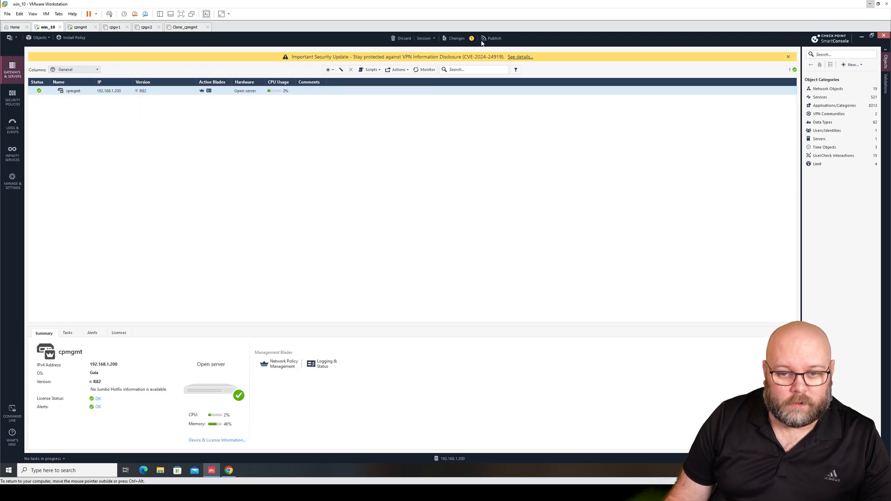
{"action": "left_click", "coordinate": [493, 38]}
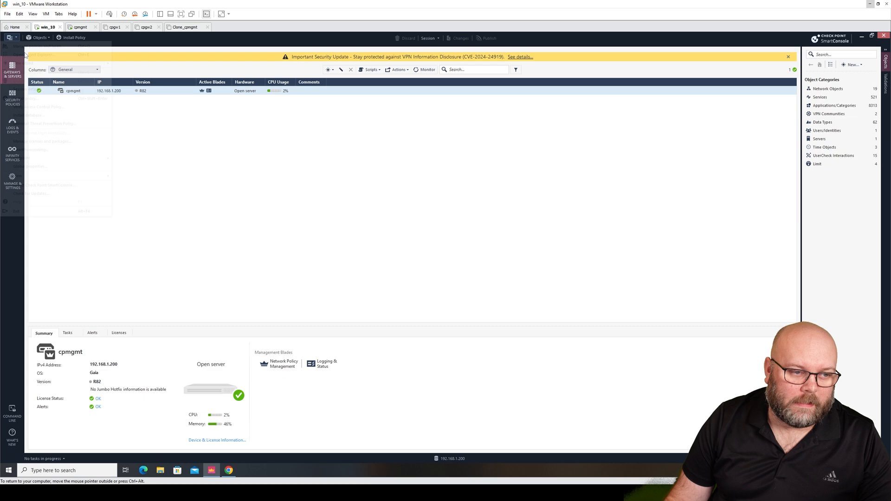
Run Install database from the main menu on the cpmgmt management server.
{"action": "left_click", "coordinate": [10, 37]}
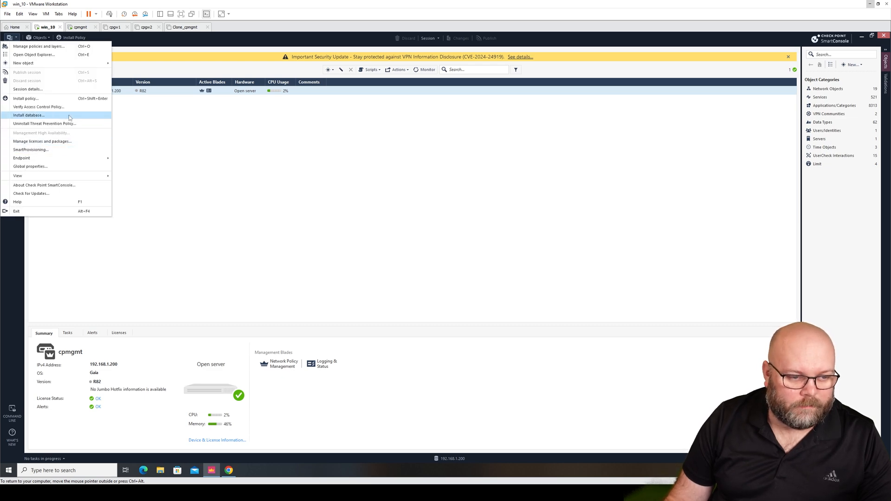
{"action": "left_click", "coordinate": [28, 115]}
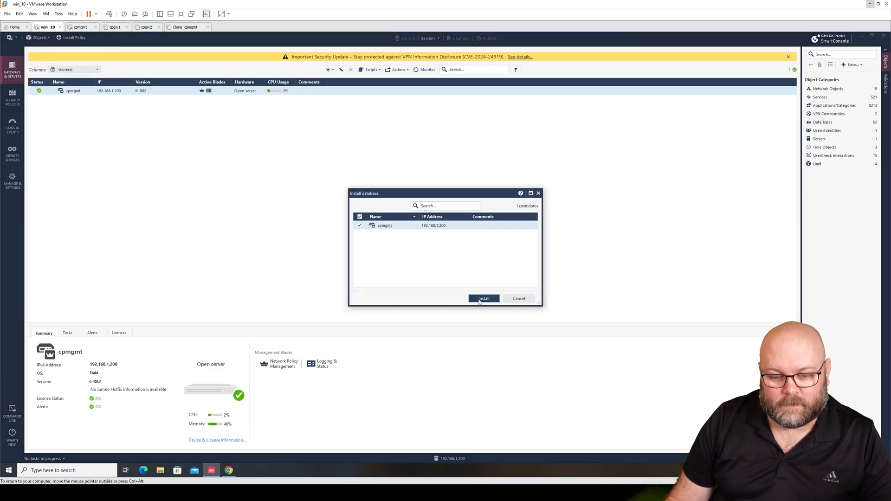
{"action": "left_click", "coordinate": [483, 298]}
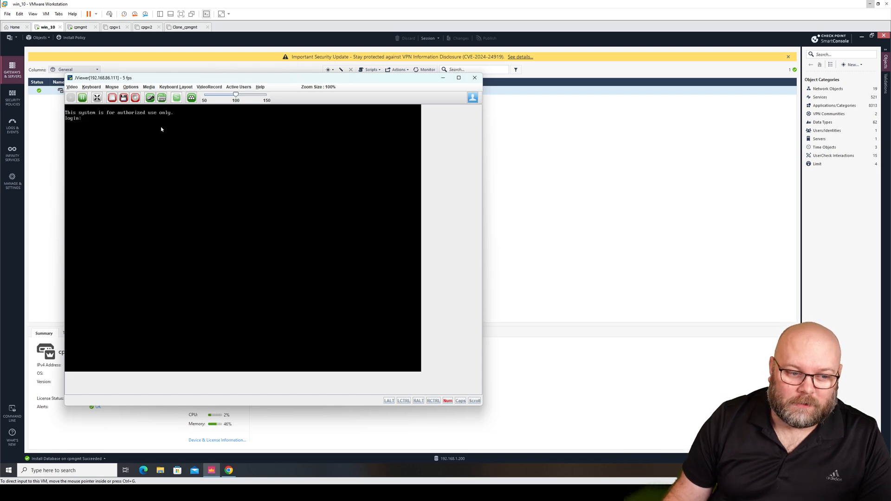
Log in to the Gaia Portal at 192.168.1.1 as admin to reach the First Time Configuration Wizard.
{"action": "left_click", "coordinate": [473, 77]}
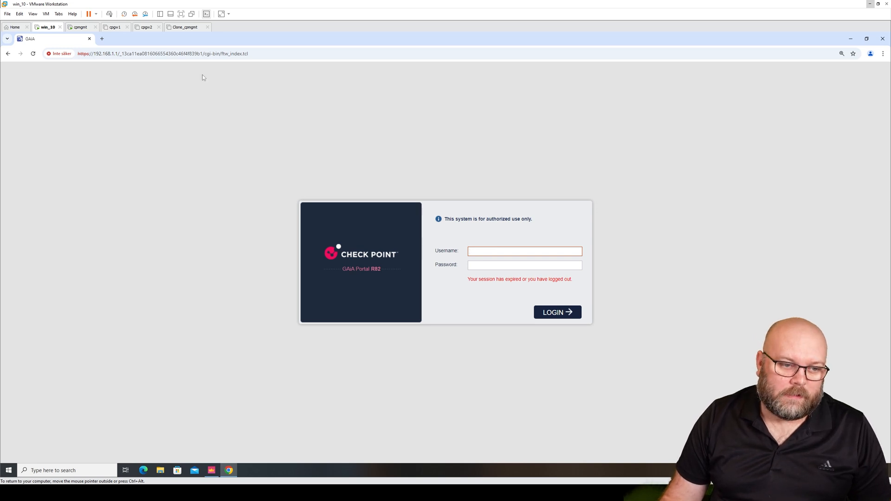
{"action": "left_click", "coordinate": [161, 54]}
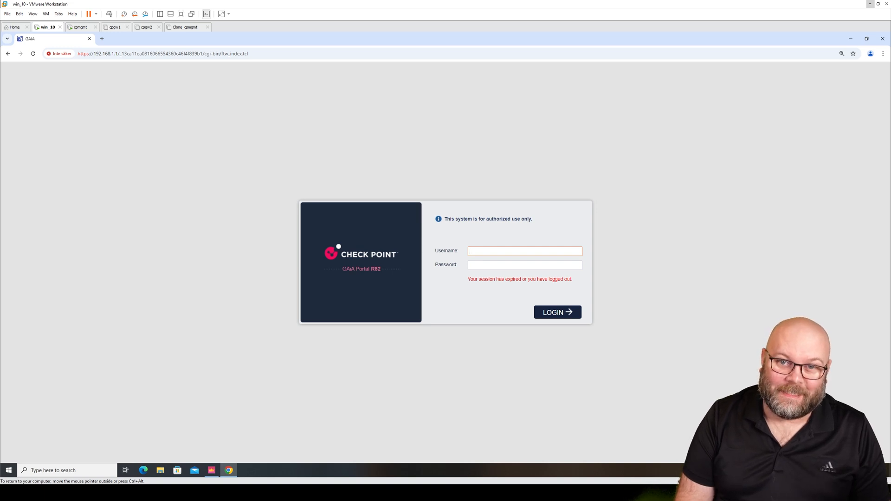
{"action": "type", "text": "admin"}
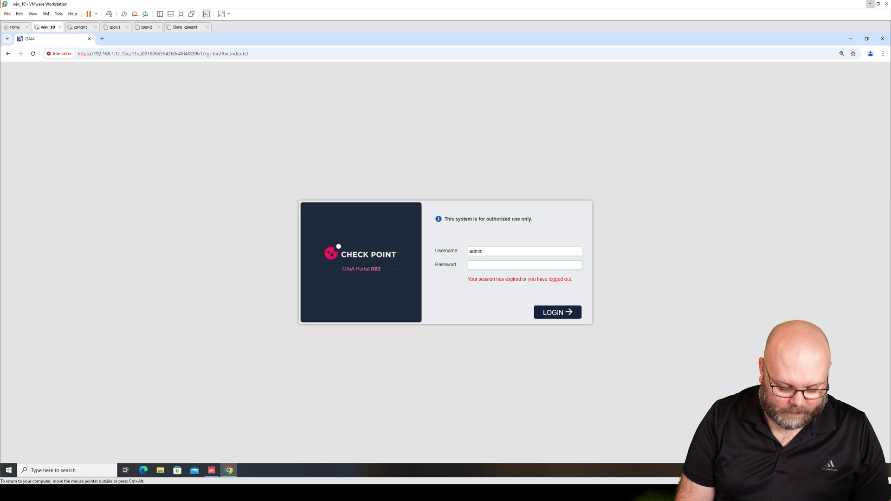
{"action": "left_click", "coordinate": [556, 312]}
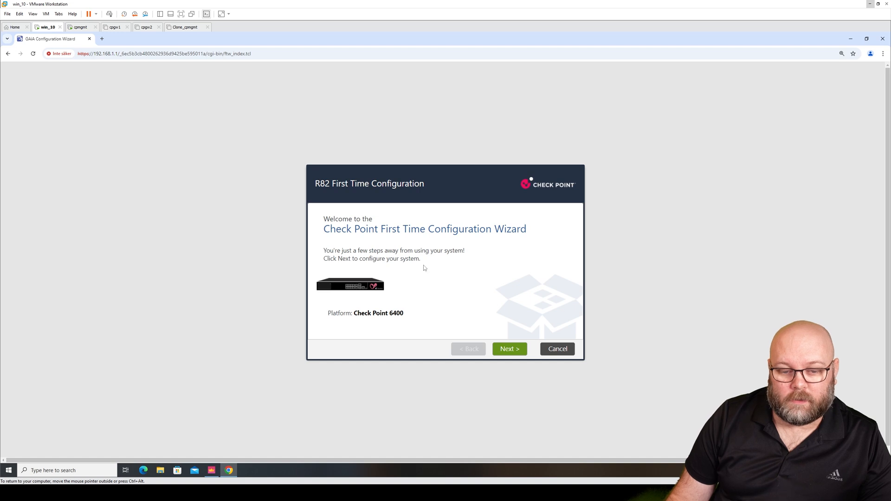
{"action": "mouse_move", "coordinate": [480, 257]}
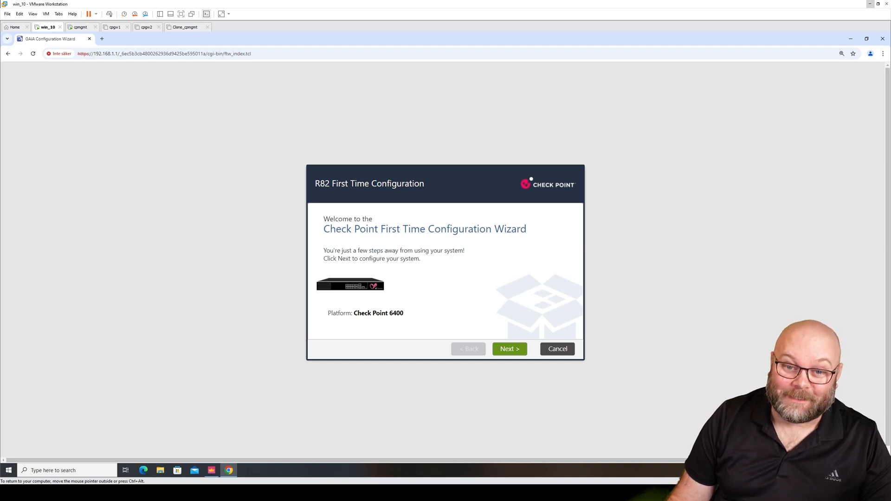
Advance past the welcome page keeping Continue with R82 configuration, reaching Authentication Details.
{"action": "left_click", "coordinate": [508, 349]}
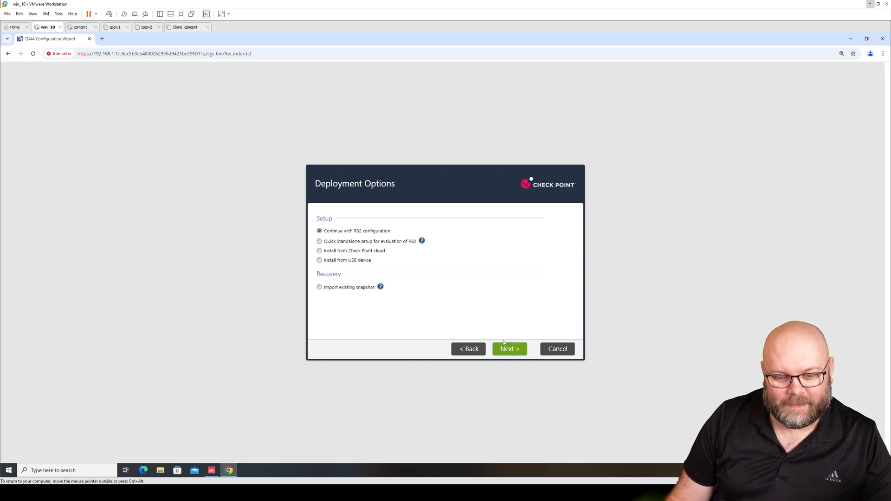
{"action": "mouse_move", "coordinate": [499, 316]}
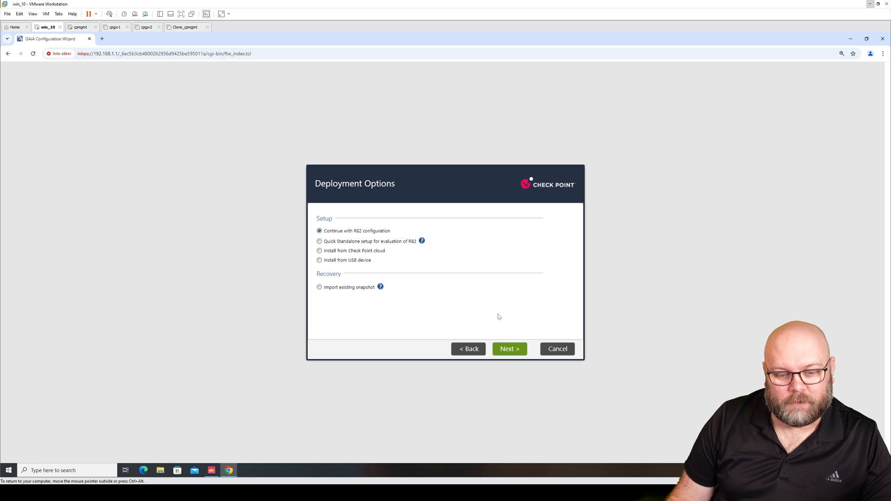
{"action": "mouse_move", "coordinate": [518, 305]}
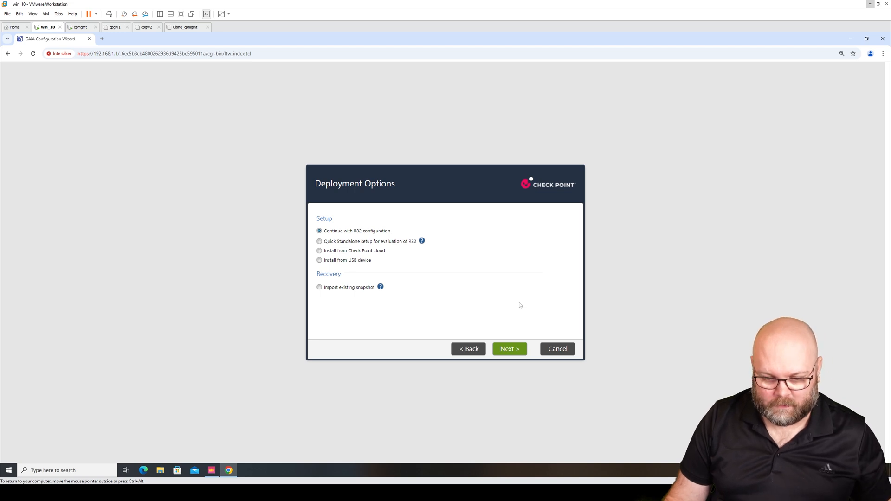
{"action": "key", "text": "ctrl+plus"}
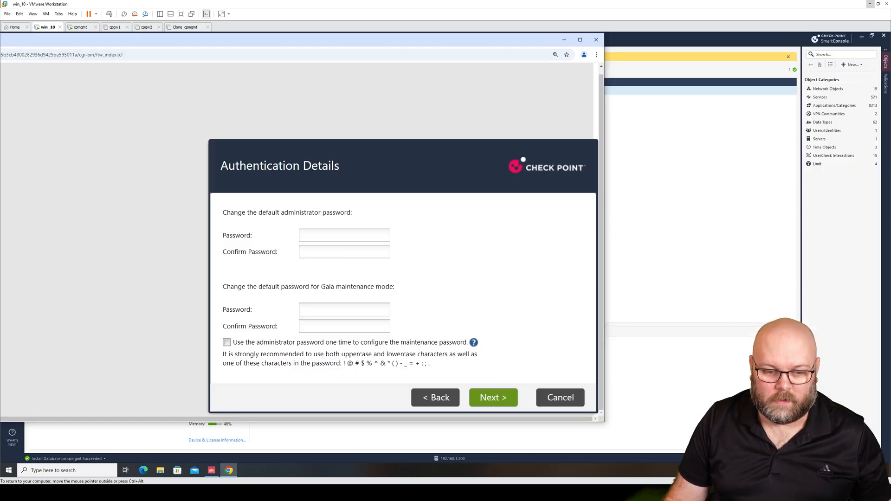
Enter and confirm the new administrator and maintenance passwords and continue to Management Connection.
{"action": "left_click", "coordinate": [344, 235]}
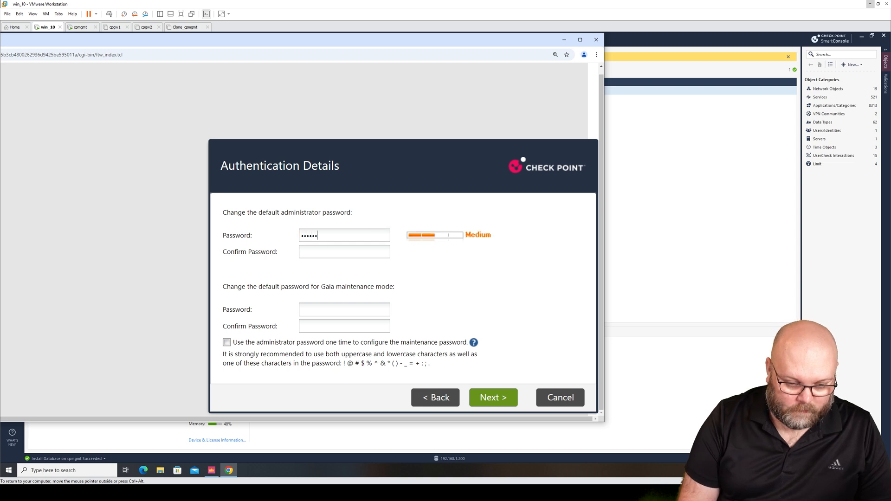
{"action": "type", "text": "•••"}
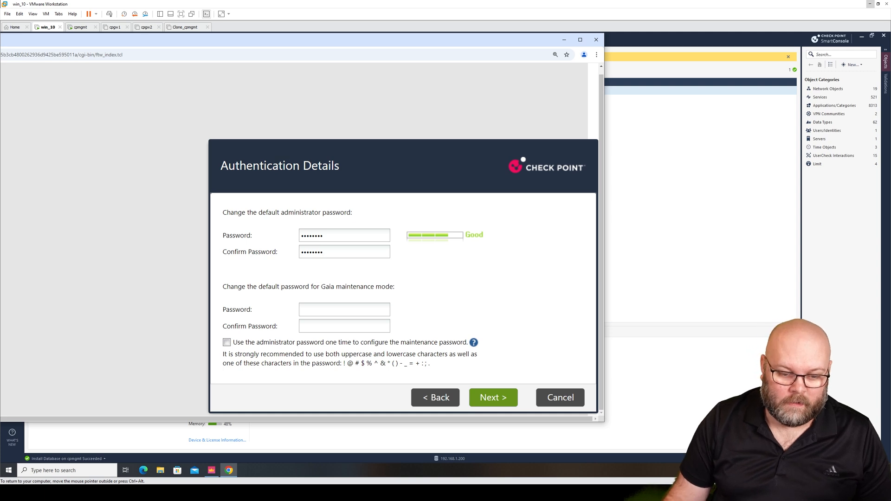
{"action": "left_click", "coordinate": [343, 309]}
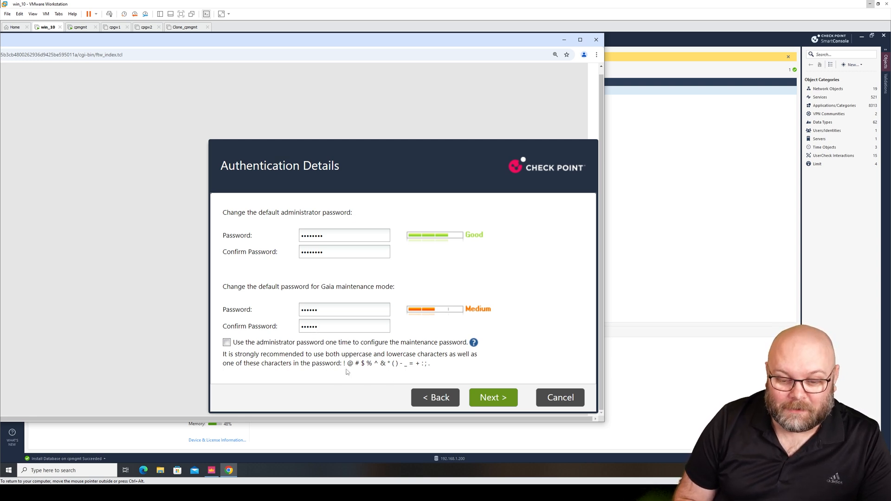
{"action": "mouse_move", "coordinate": [454, 312]}
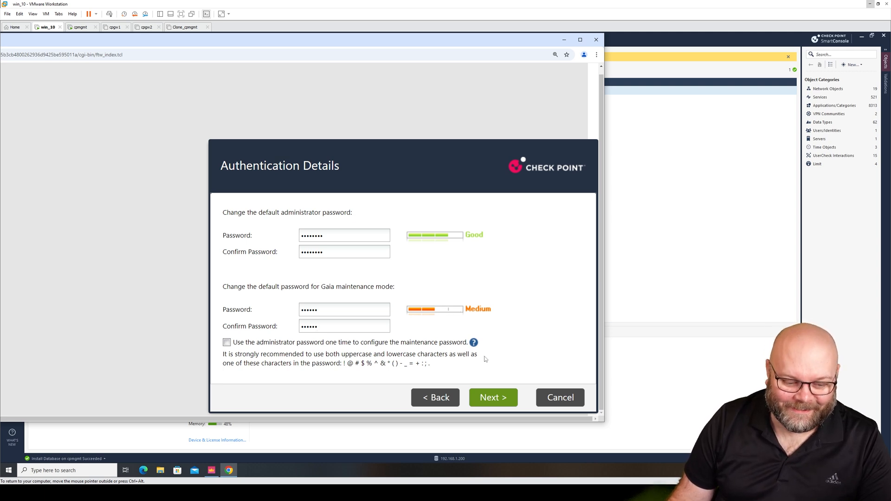
{"action": "left_click", "coordinate": [492, 397]}
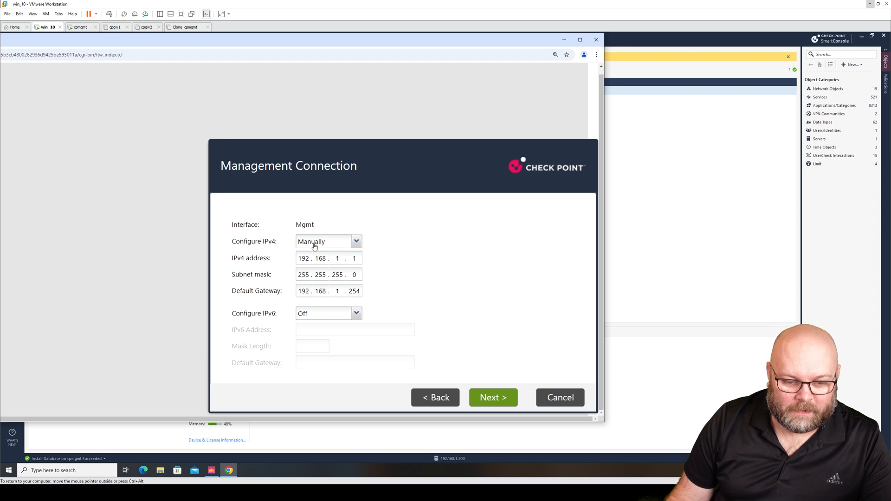
{"action": "mouse_move", "coordinate": [366, 273]}
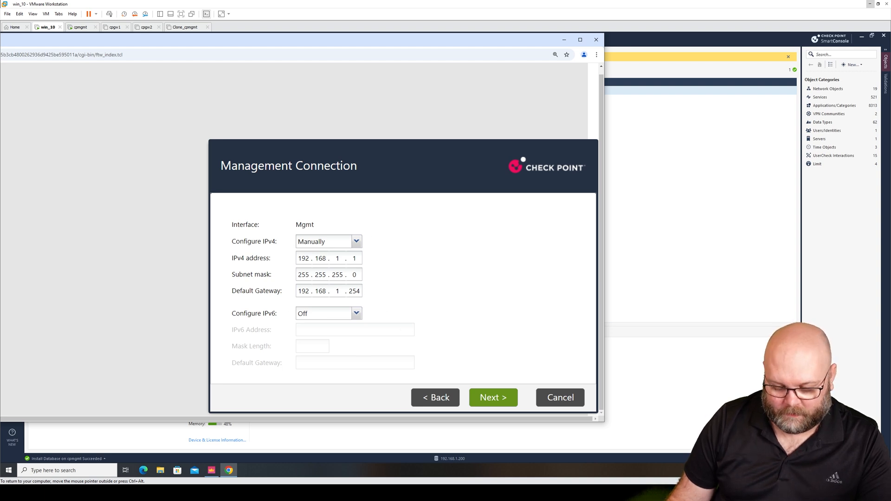
Set the management default gateway to 192.168.86.1 and switch eth1 to manual IPv4 addressing.
{"action": "left_click", "coordinate": [328, 291]}
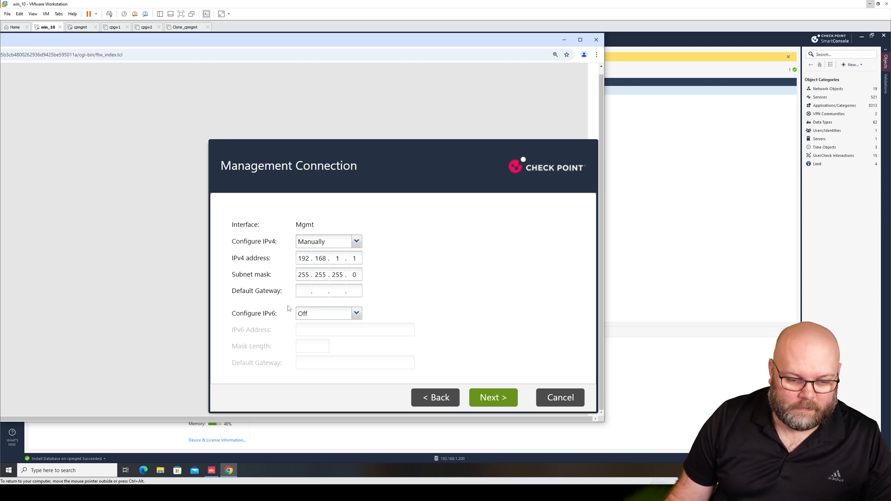
{"action": "left_click", "coordinate": [329, 291]}
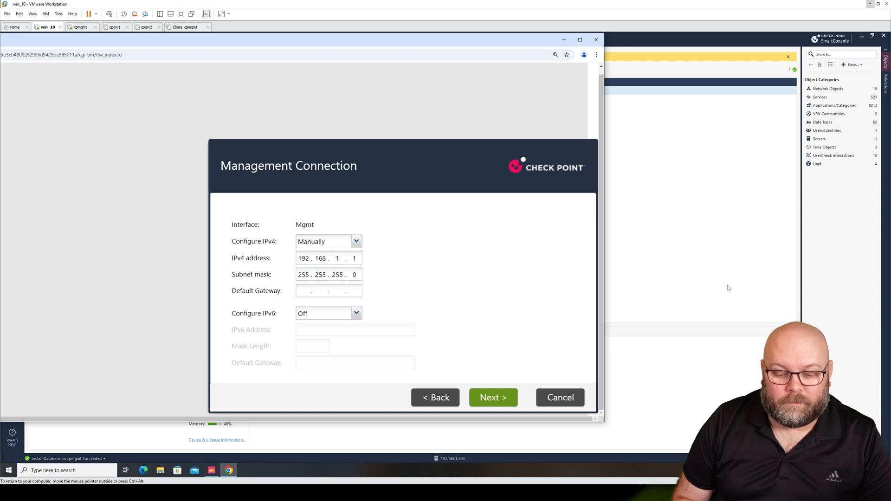
{"action": "left_click", "coordinate": [493, 397]}
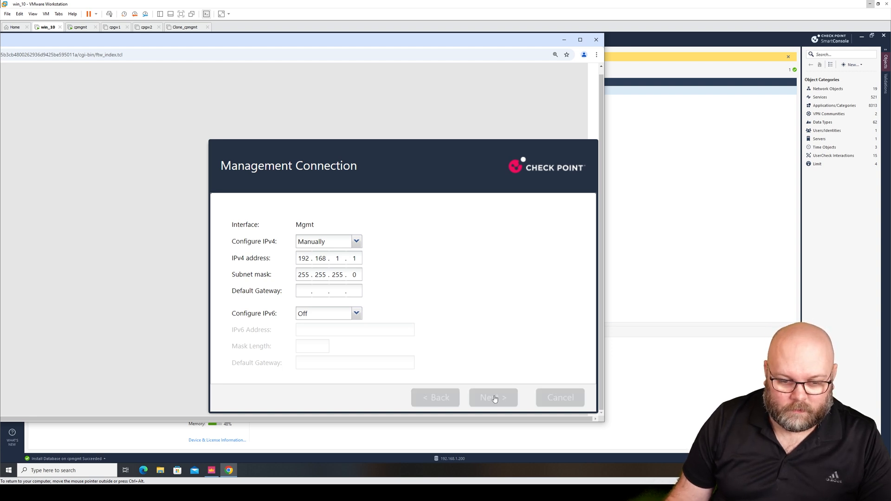
{"action": "left_click", "coordinate": [493, 397]}
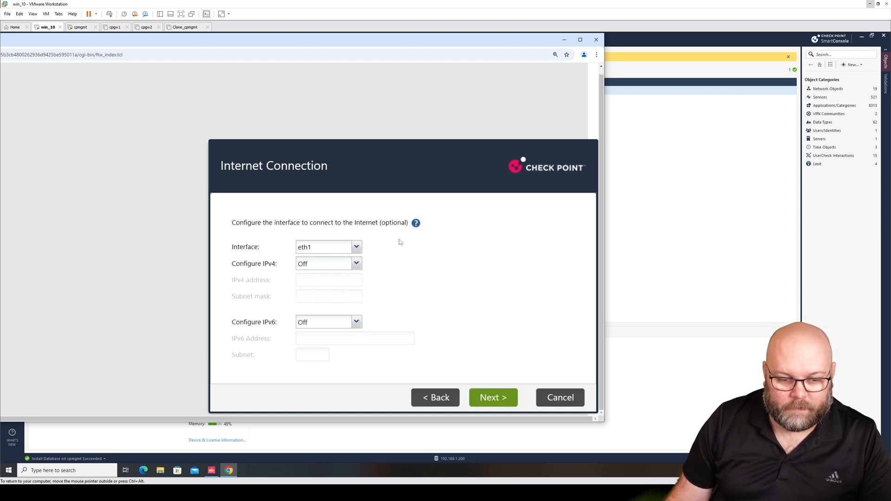
{"action": "left_click", "coordinate": [328, 263]}
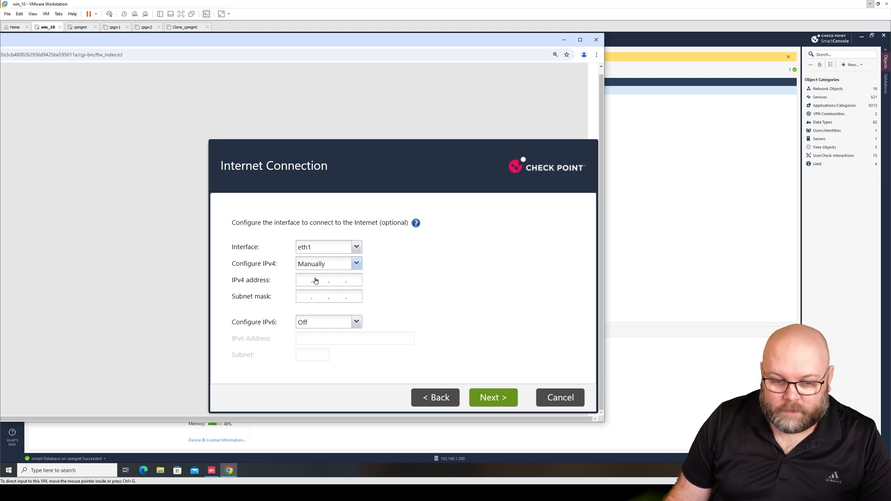
{"action": "left_click", "coordinate": [307, 279]}
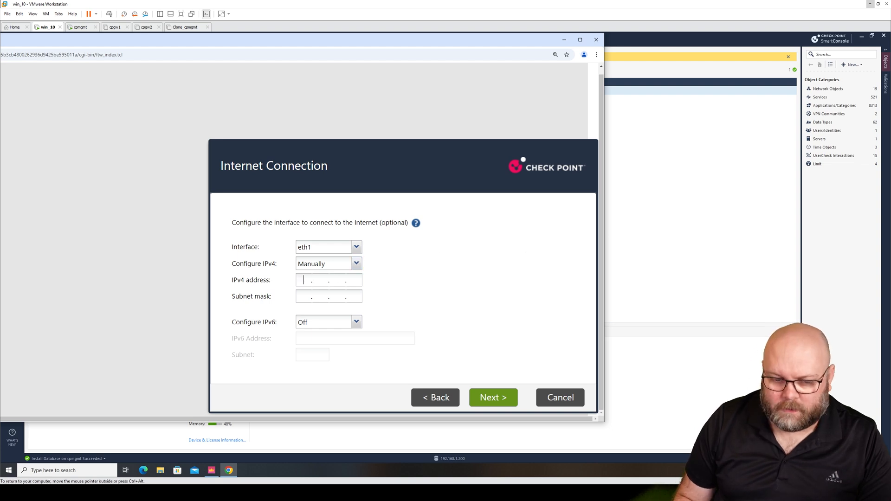
{"action": "type", "text": "19213"}
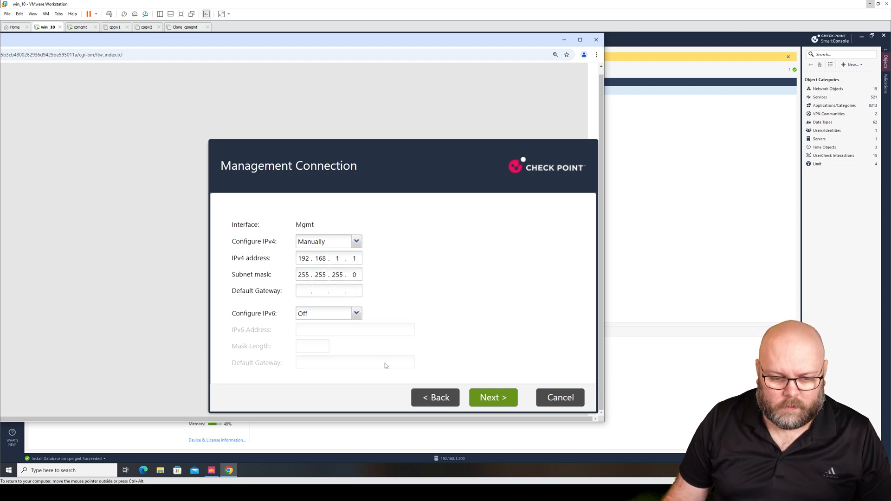
{"action": "left_click", "coordinate": [308, 291]}
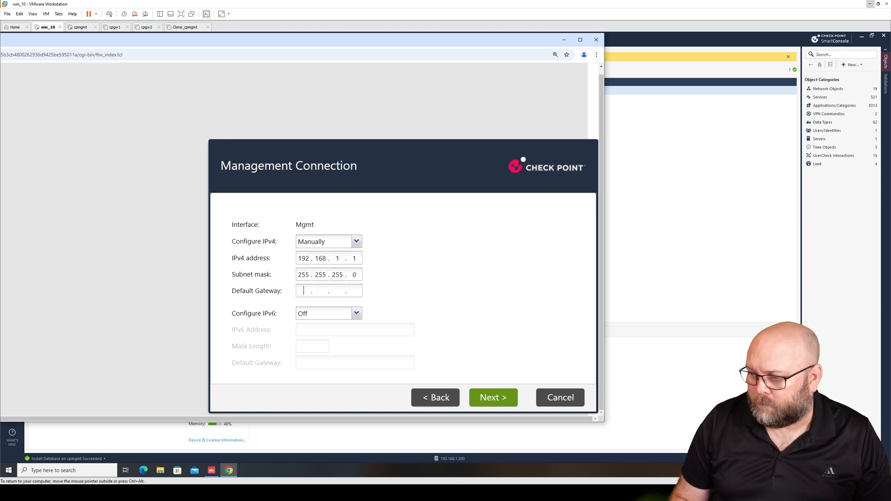
{"action": "type", "text": "192"}
{"action": "left_click", "coordinate": [319, 291]}
{"action": "type", "text": "16"}
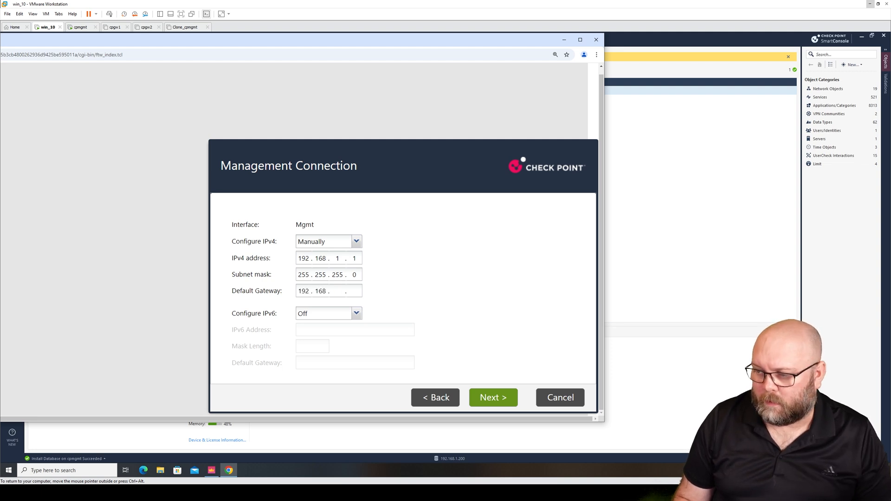
{"action": "type", "text": "86.1"}
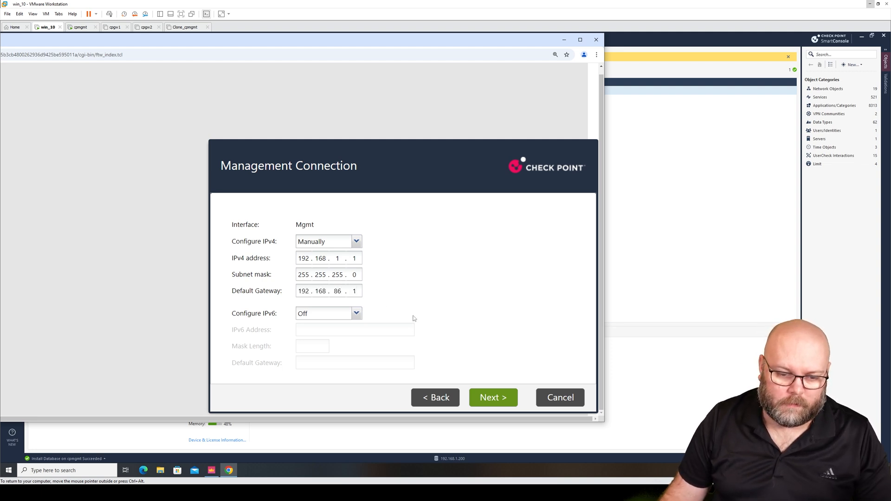
Give eth1 the address 192.168.86.11 with mask 255.255.255.0 and continue to Device Information.
{"action": "left_click", "coordinate": [492, 397]}
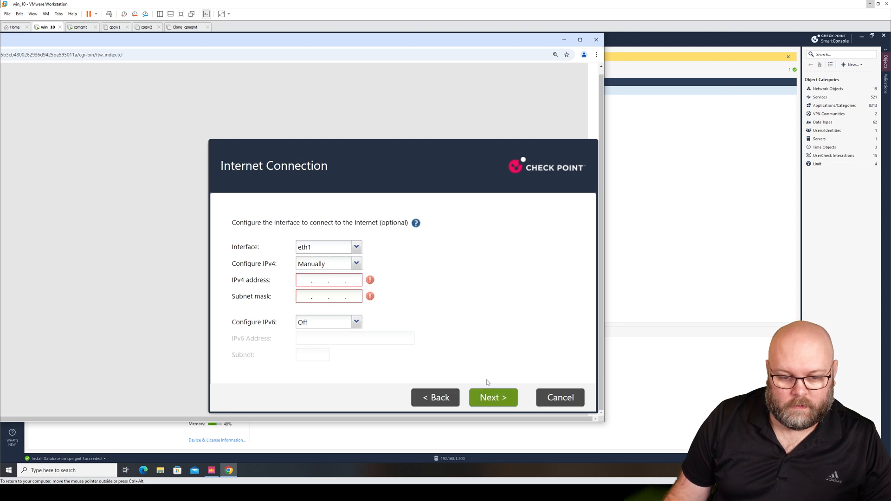
{"action": "mouse_move", "coordinate": [405, 318]}
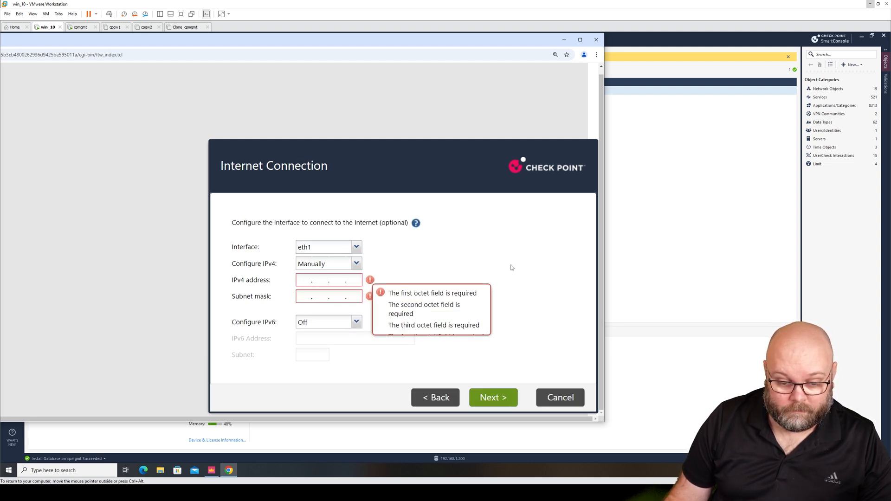
{"action": "type", "text": "192.168.86"}
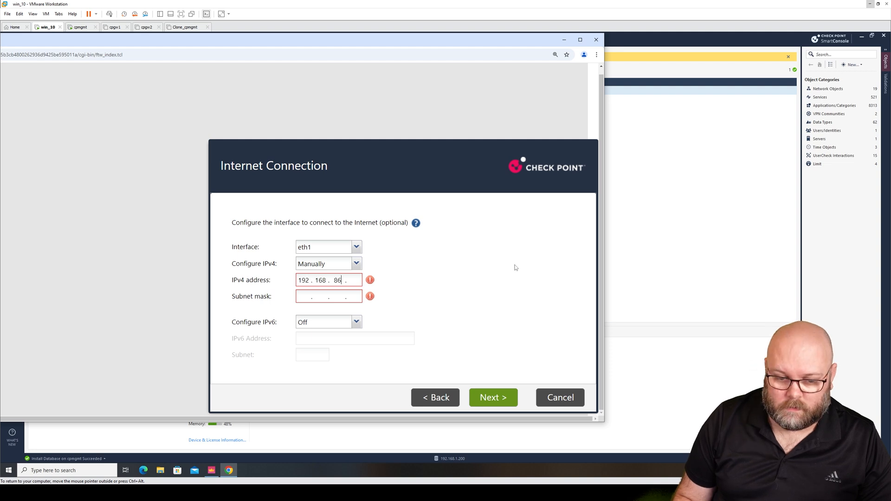
{"action": "type", "text": "255.255.255.0"}
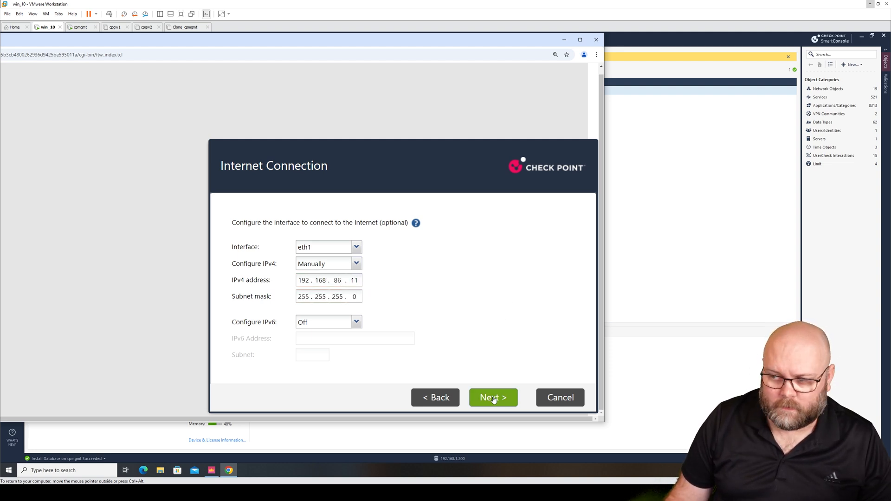
{"action": "left_click", "coordinate": [493, 397]}
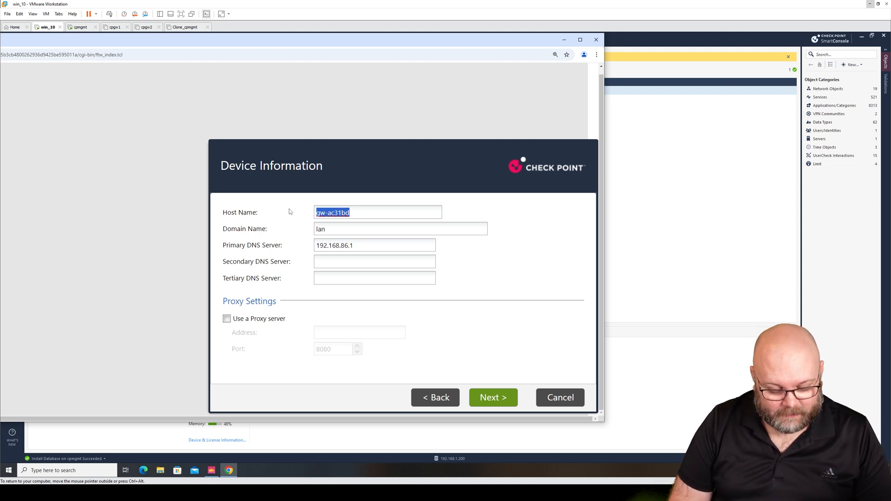
Set host name central with DNS servers 8.8.8.8 and 4.4.2.2 and continue to Date and Time Settings.
{"action": "type", "text": "central"}
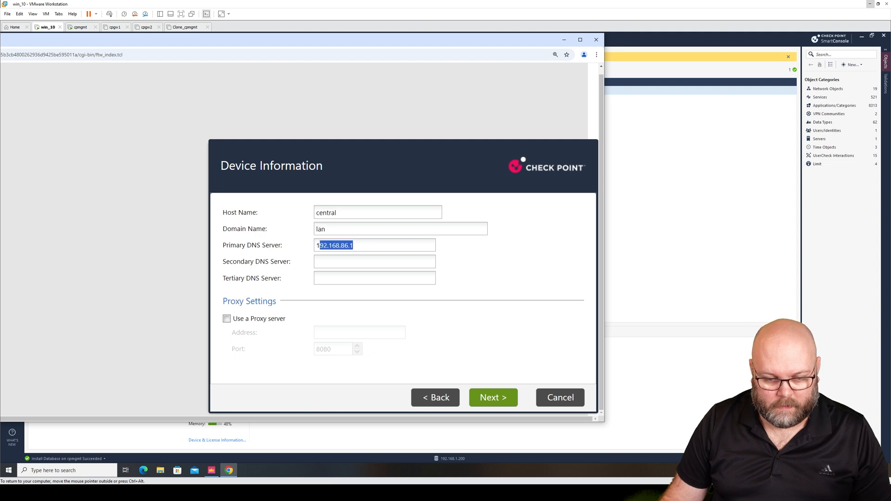
{"action": "type", "text": "8.8.8.8"}
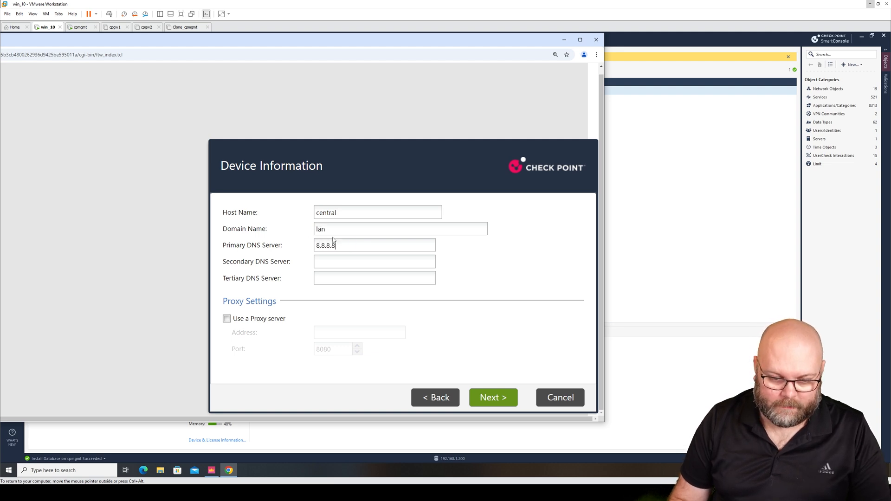
{"action": "type", "text": "8"}
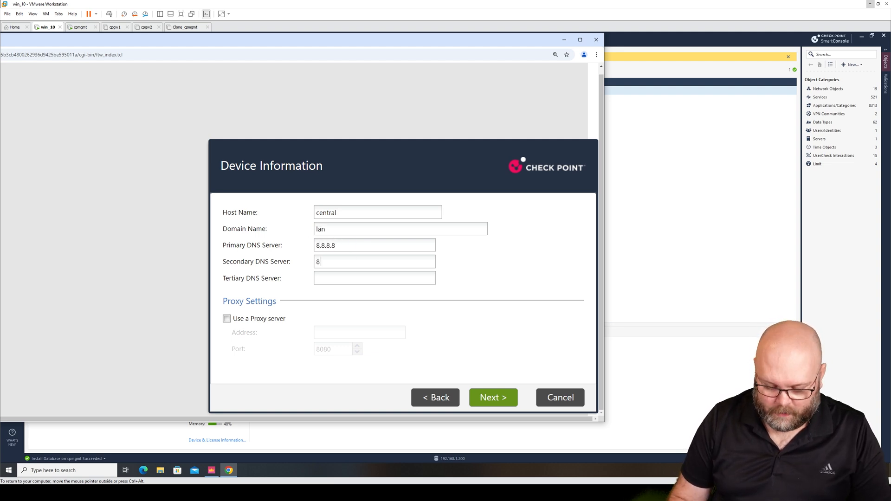
{"action": "key", "text": "Backspace"}
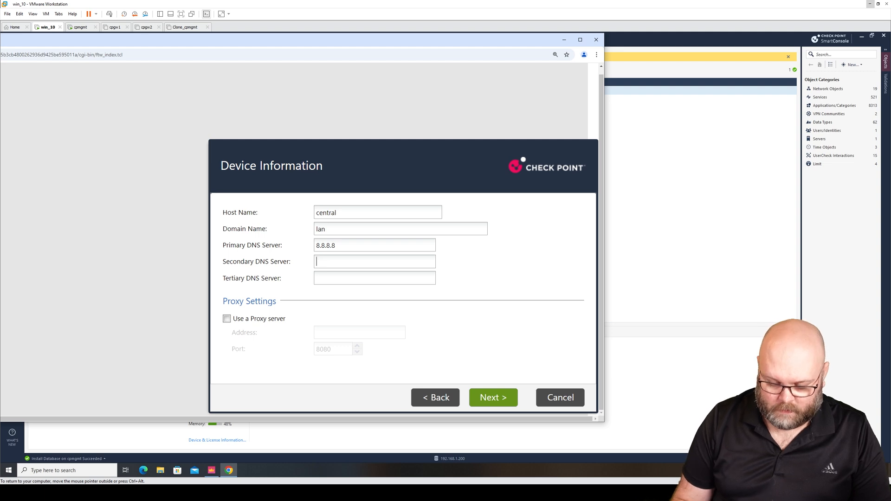
{"action": "type", "text": "4.4.2.2"}
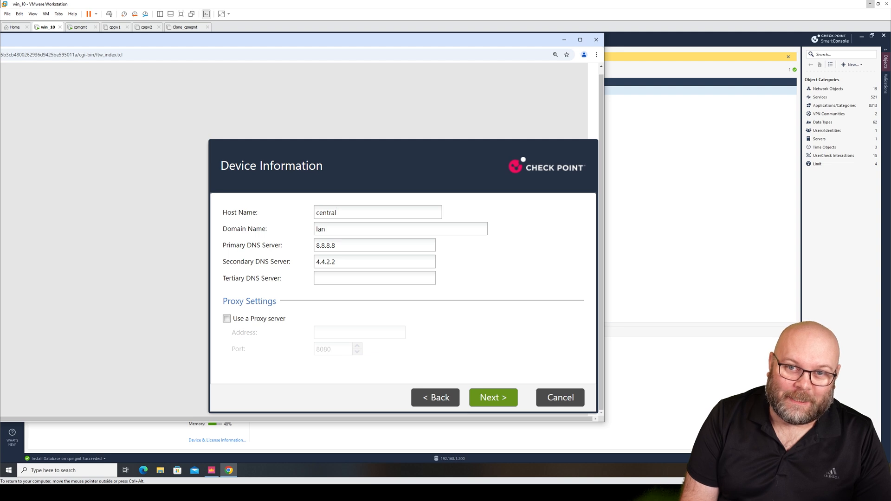
{"action": "left_click", "coordinate": [377, 212]}
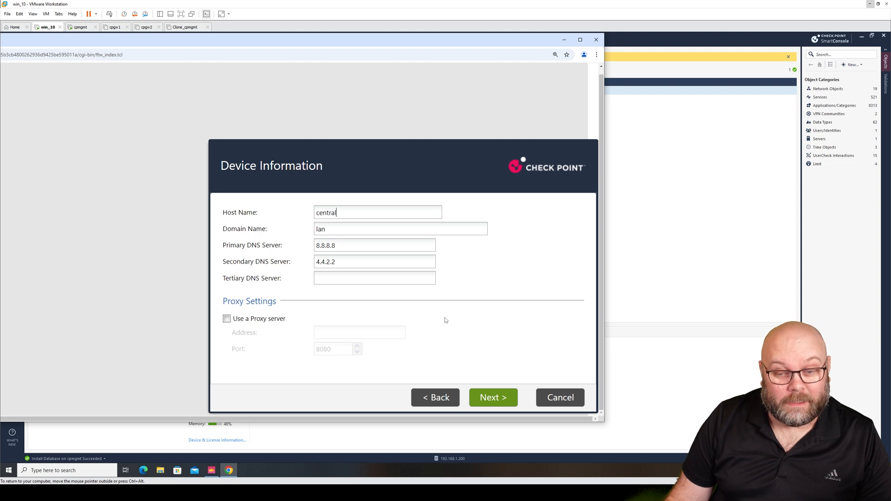
{"action": "left_click", "coordinate": [492, 397]}
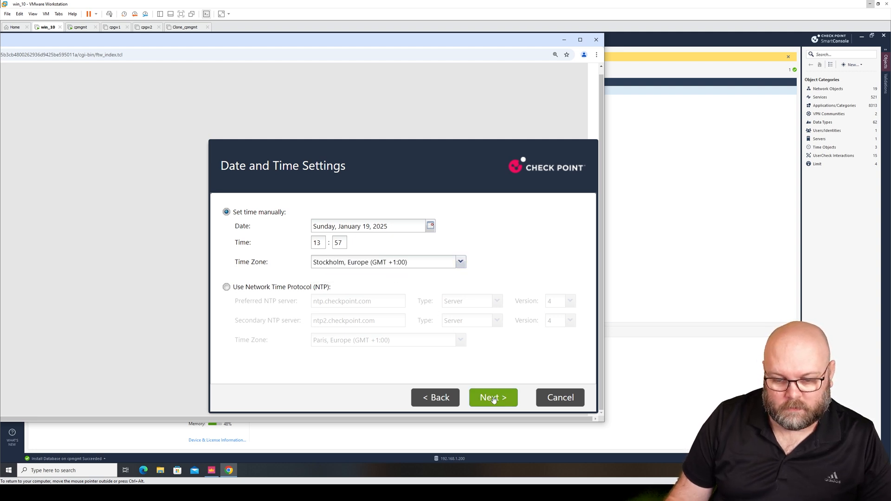
Accept the manual date/time with Stockholm time zone and tick 'Unit is a part of a cluster' as ElasticXL.
{"action": "left_click", "coordinate": [493, 397]}
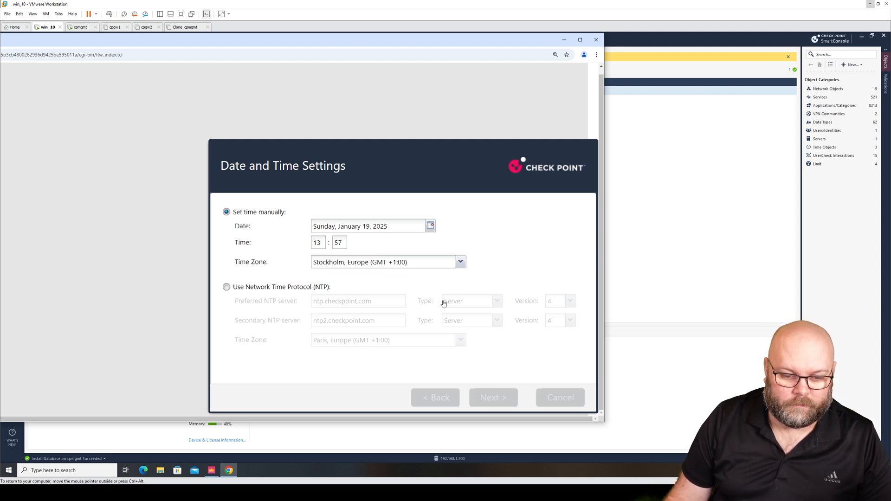
{"action": "left_click", "coordinate": [492, 397]}
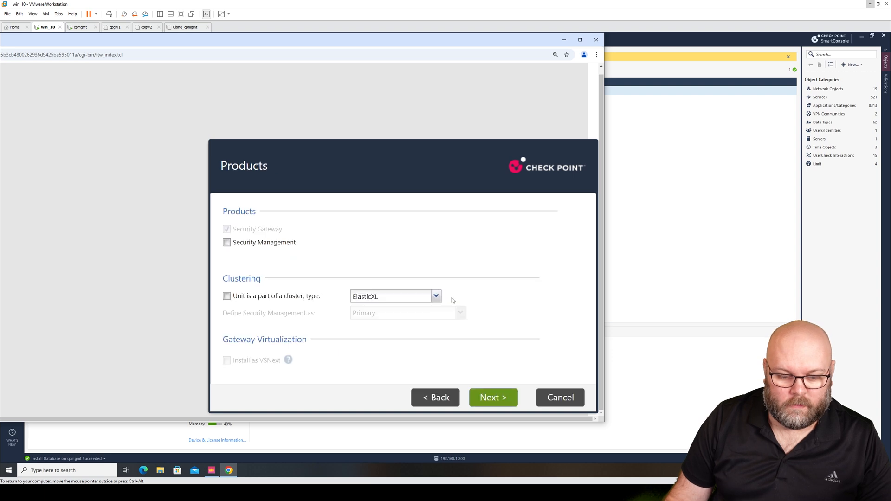
{"action": "mouse_move", "coordinate": [412, 252]}
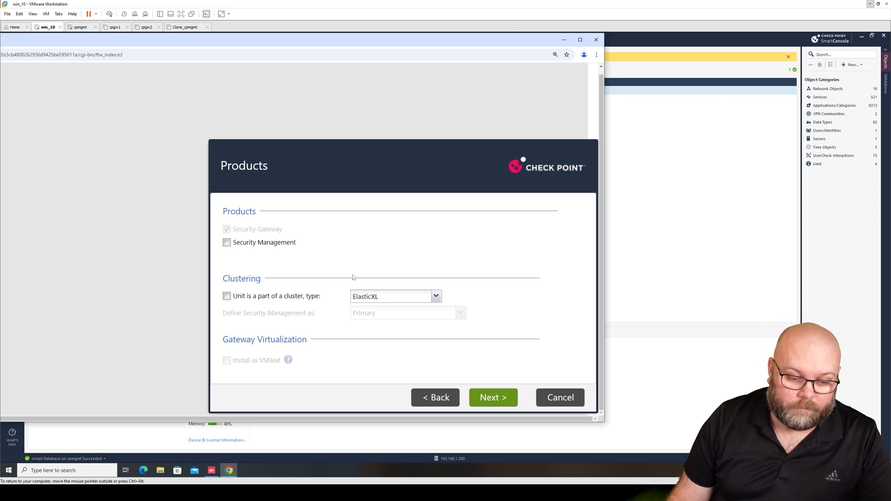
{"action": "left_click", "coordinate": [226, 295]}
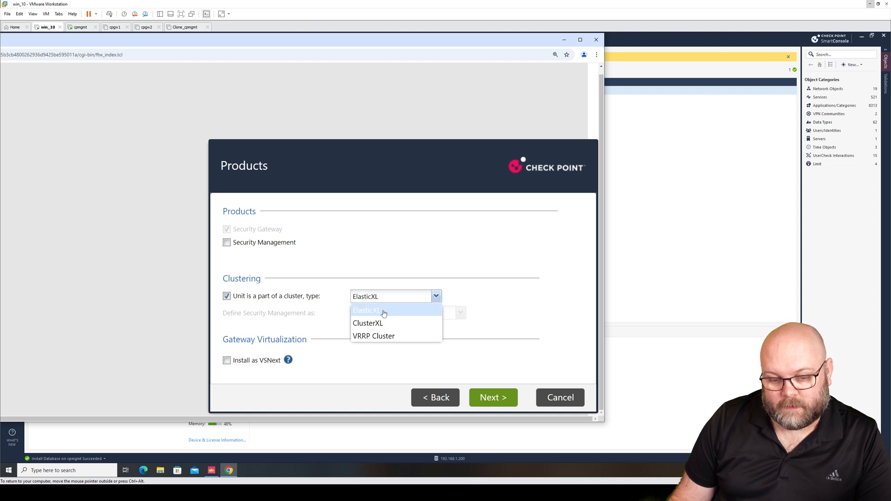
{"action": "mouse_move", "coordinate": [392, 326]}
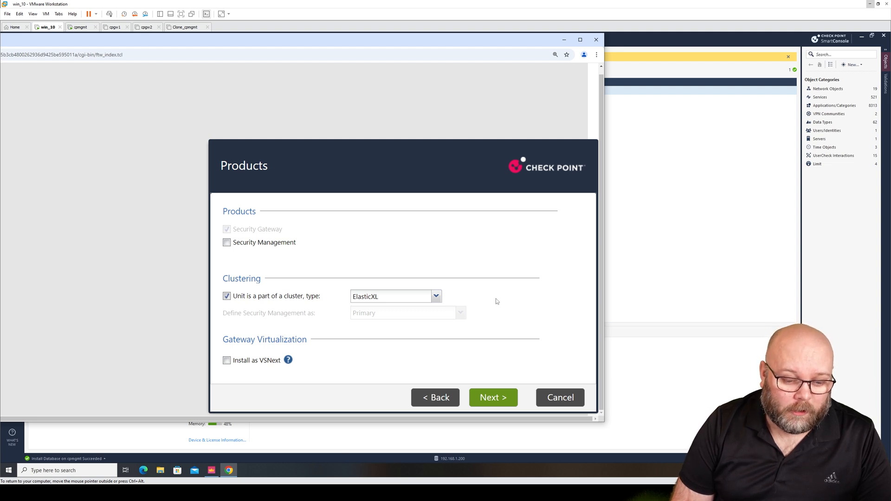
{"action": "mouse_move", "coordinate": [277, 356]}
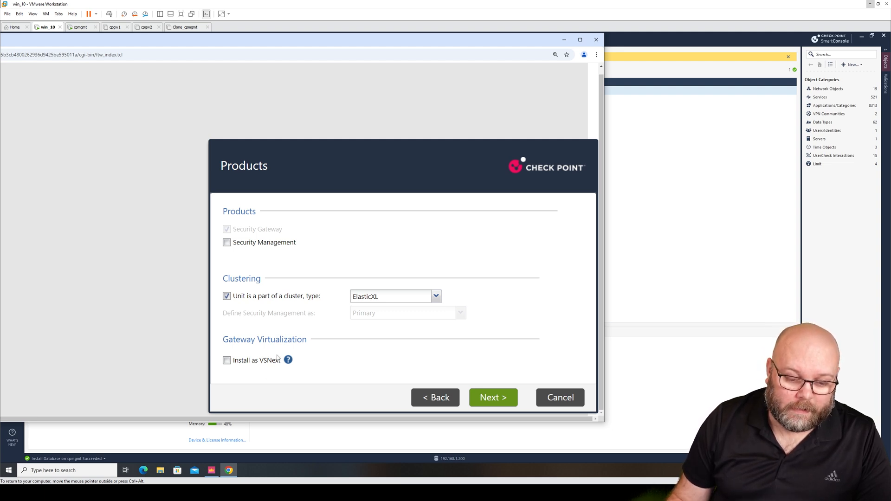
{"action": "mouse_move", "coordinate": [288, 360]}
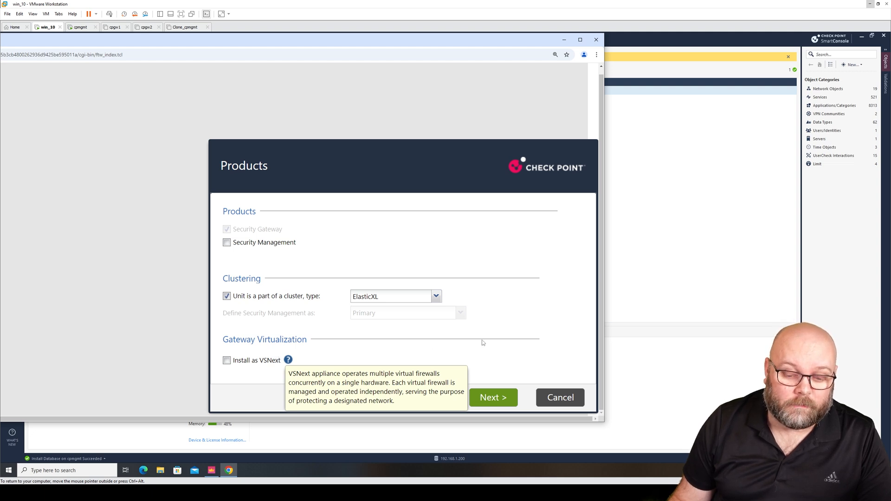
{"action": "mouse_move", "coordinate": [544, 327]}
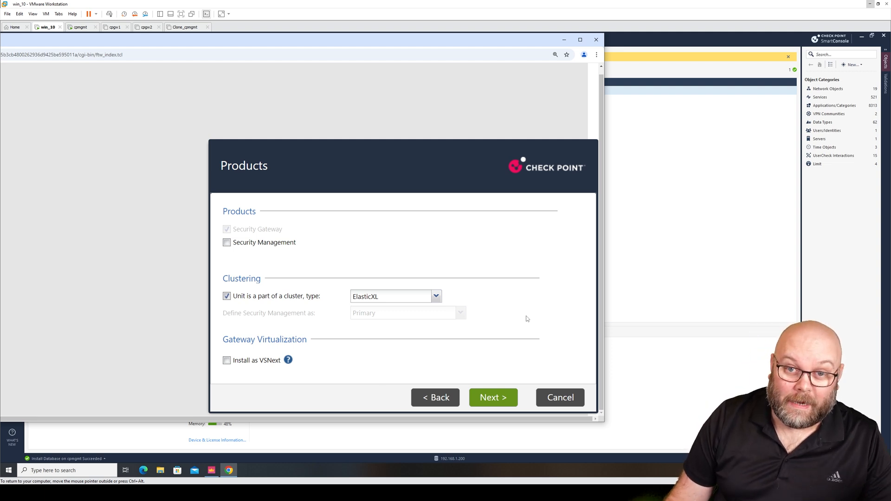
Enter the SIC activation key on the Secure Internal Communication step and reach the summary.
{"action": "left_click", "coordinate": [492, 398]}
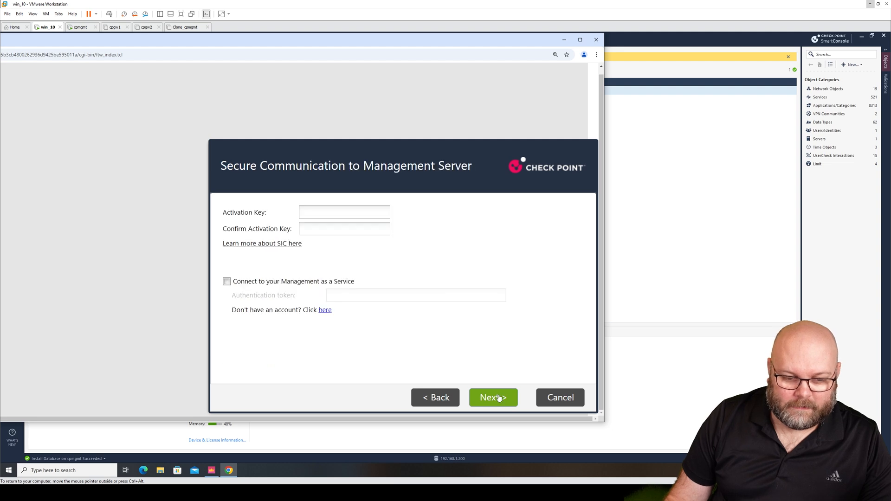
{"action": "type", "text": "••"}
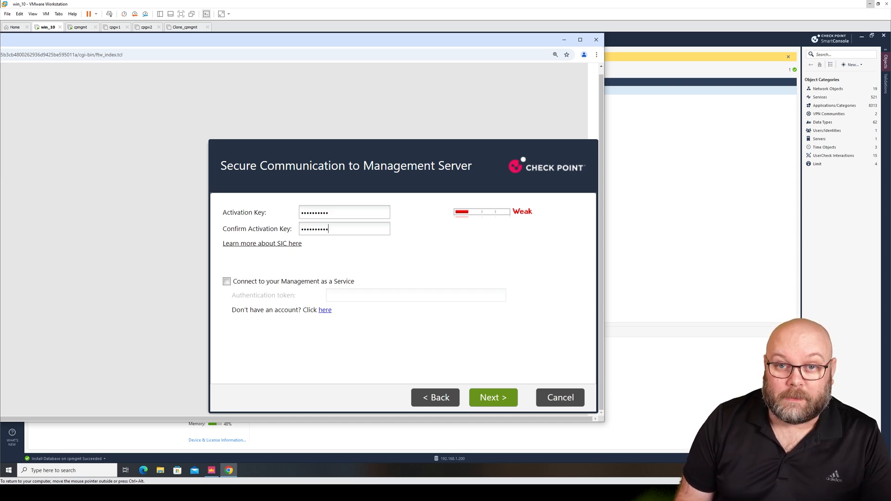
{"action": "left_click", "coordinate": [492, 398]}
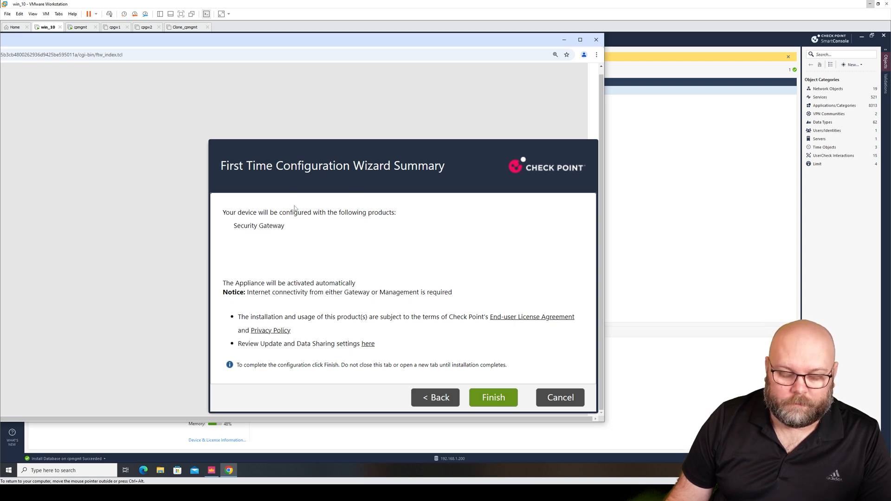
{"action": "mouse_move", "coordinate": [450, 274]}
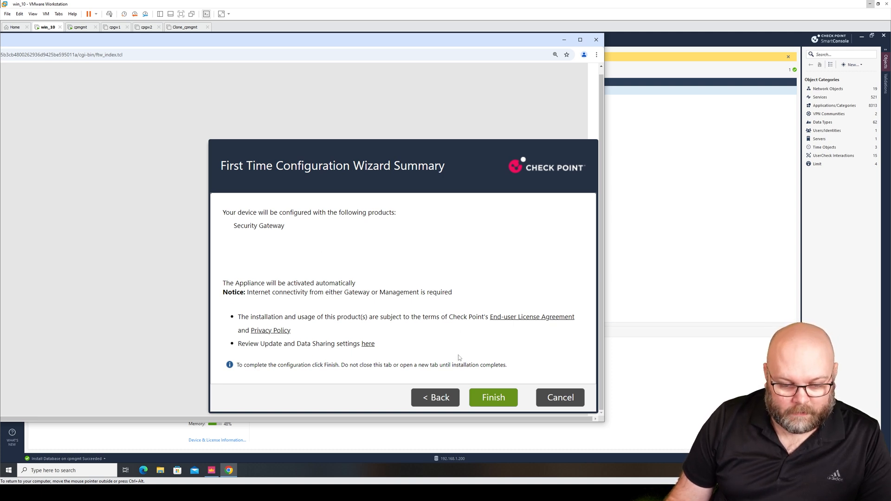
Finish the wizard and confirm with Yes so the Security Gateway configuration verifies and requests a restart.
{"action": "left_click", "coordinate": [492, 397]}
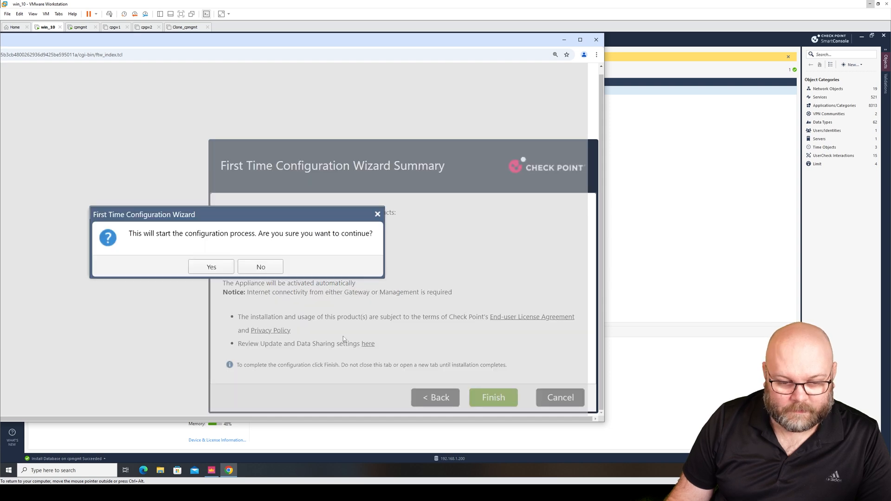
{"action": "left_click", "coordinate": [210, 267]}
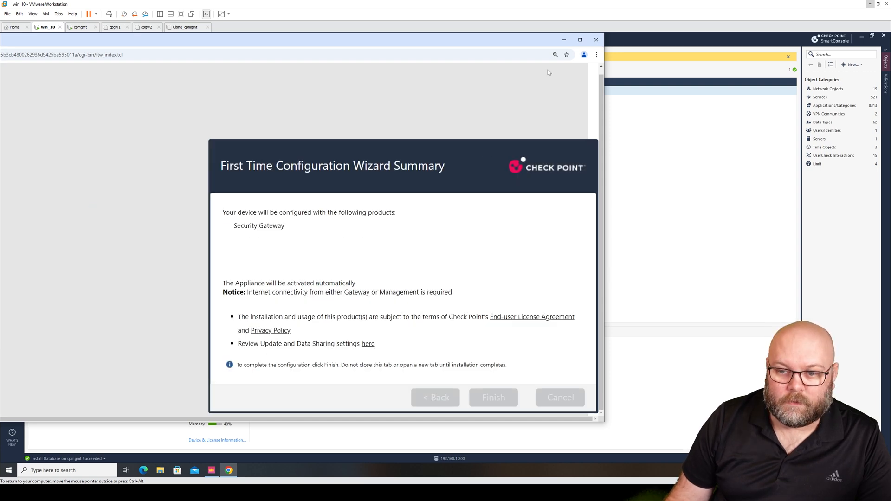
{"action": "left_click", "coordinate": [491, 397]}
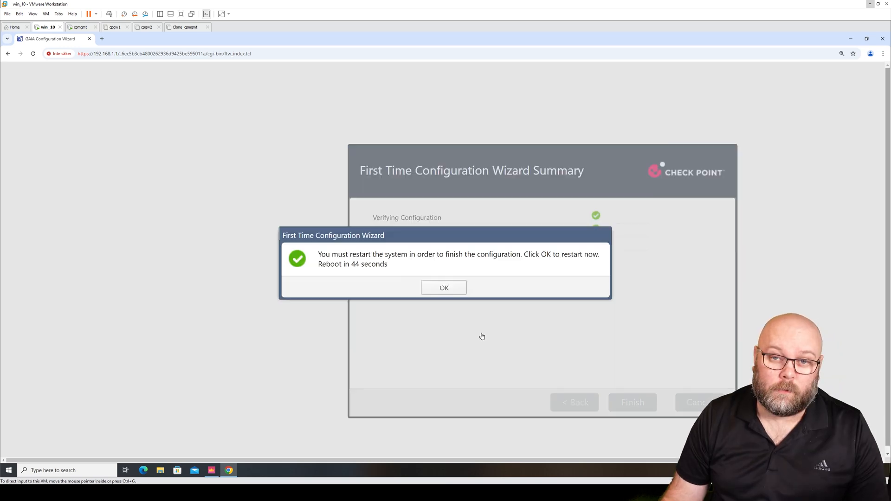
Reboot now and log back in to Gaia Portal as admin.
{"action": "left_click", "coordinate": [444, 287]}
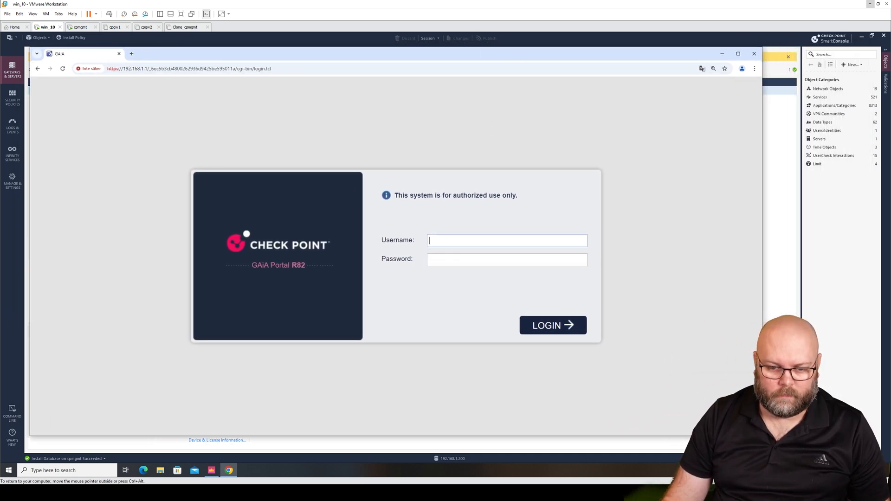
{"action": "type", "text": "admin"}
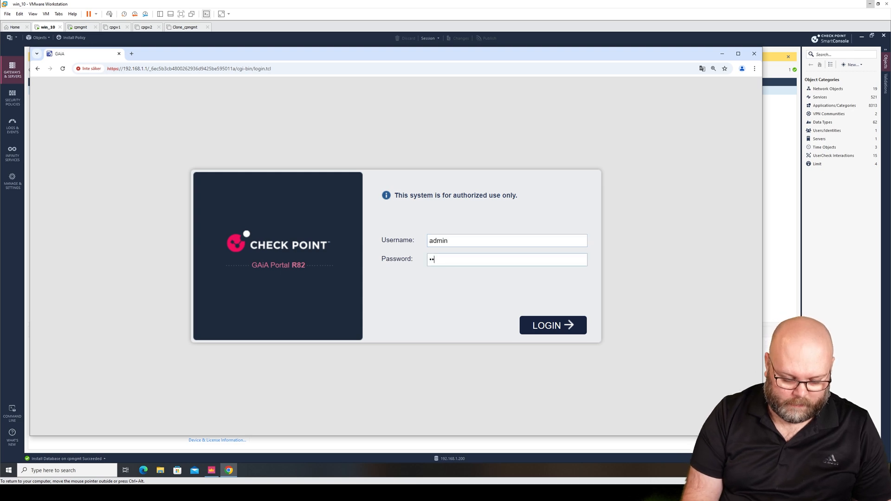
{"action": "left_click", "coordinate": [551, 325]}
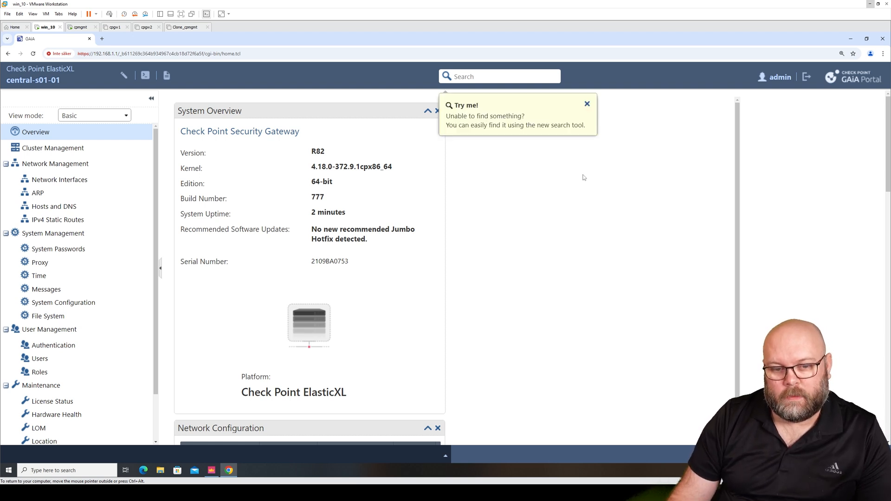
Close the 'Try me!' search tip and go to the Cluster Management page.
{"action": "left_click", "coordinate": [587, 103]}
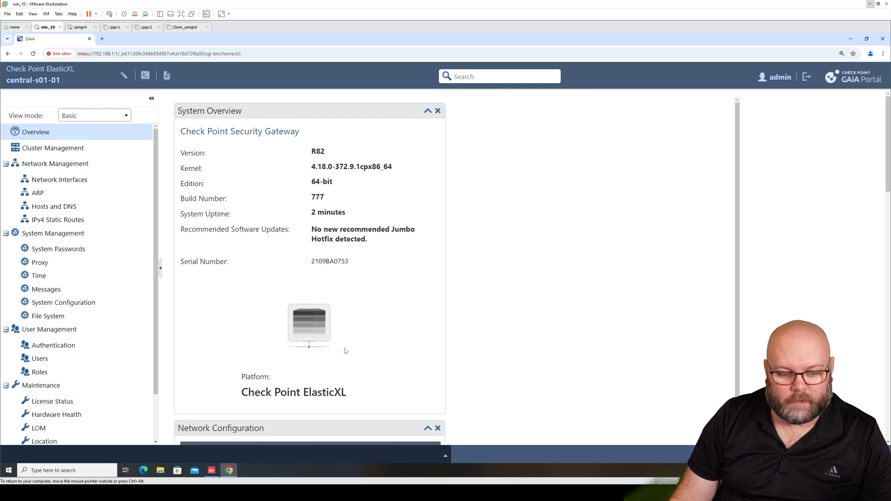
{"action": "double_click", "coordinate": [293, 392]}
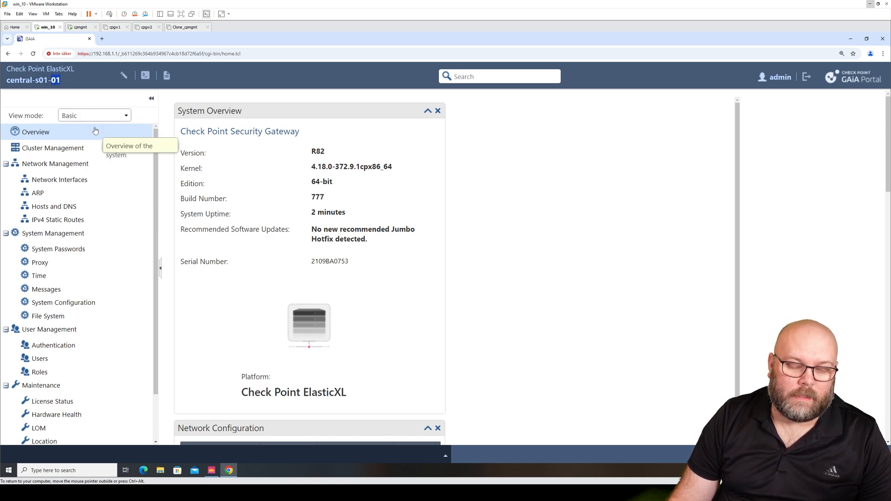
{"action": "mouse_move", "coordinate": [245, 224]}
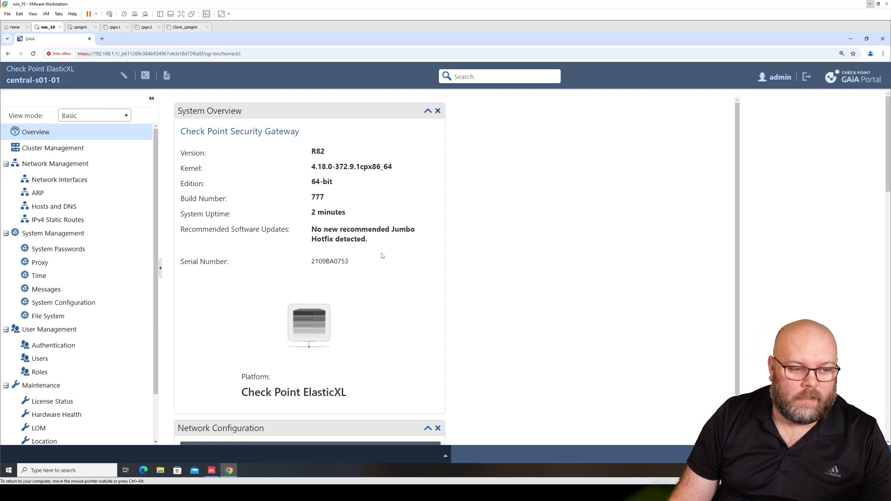
{"action": "left_click", "coordinate": [52, 147]}
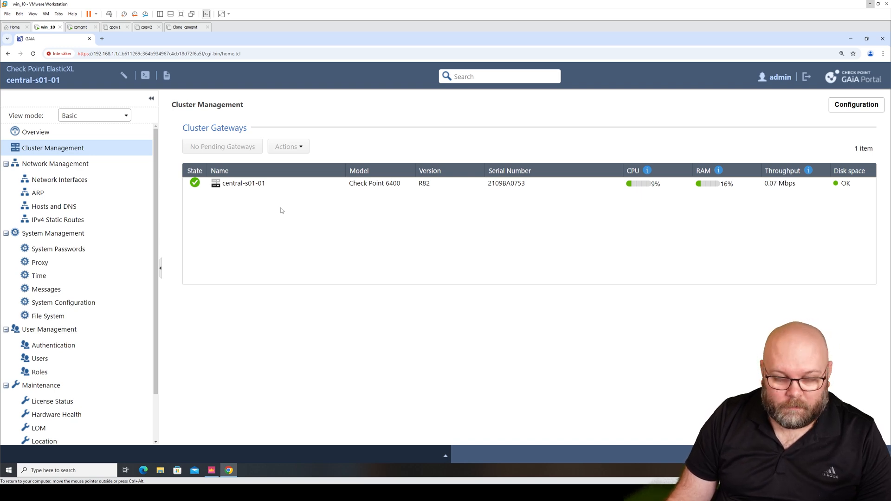
{"action": "mouse_move", "coordinate": [59, 249]}
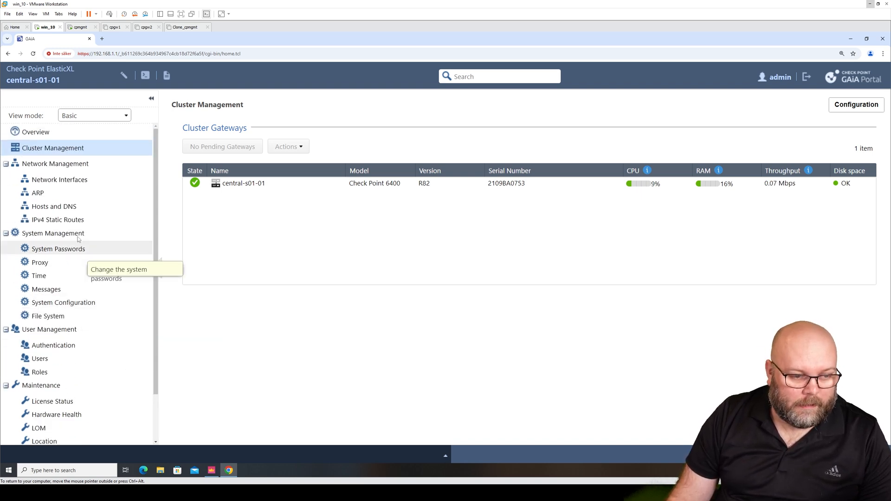
View the Network Interfaces list and edit the magg1 bond (192.168.1.1/255.255.255.0).
{"action": "left_click", "coordinate": [59, 179]}
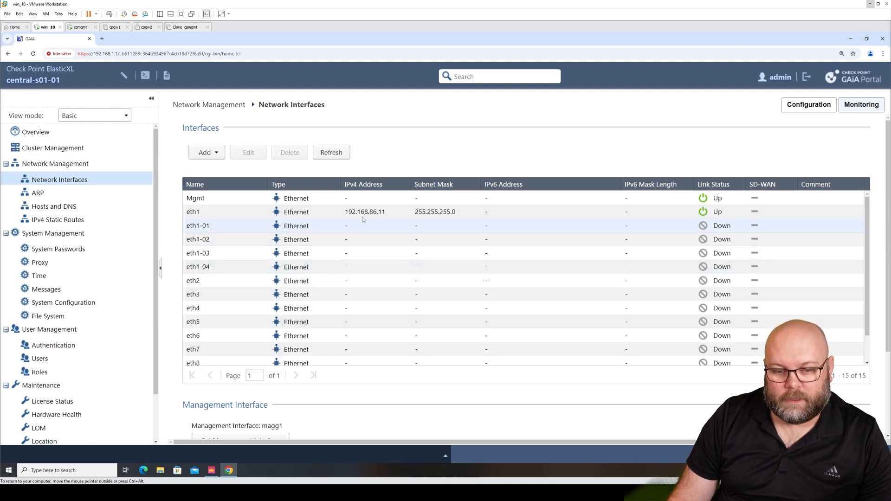
{"action": "left_click", "coordinate": [193, 212]}
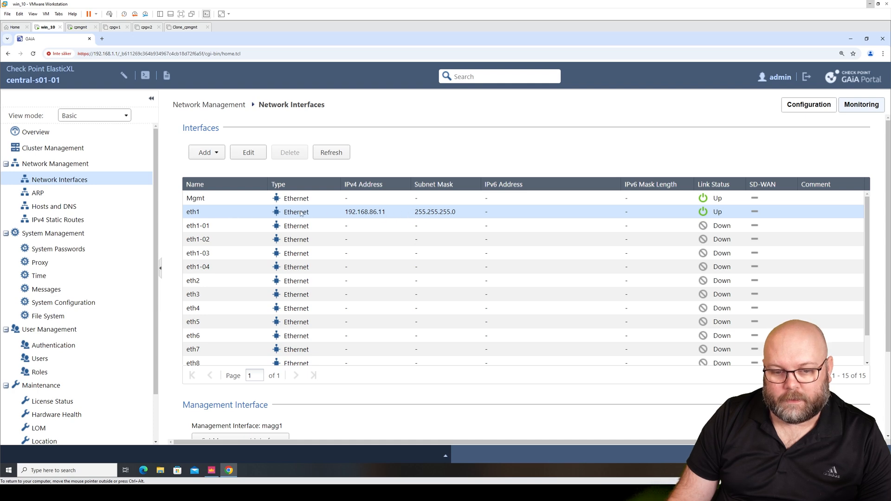
{"action": "scroll", "scroll_direction": "down", "scroll_amount": 3}
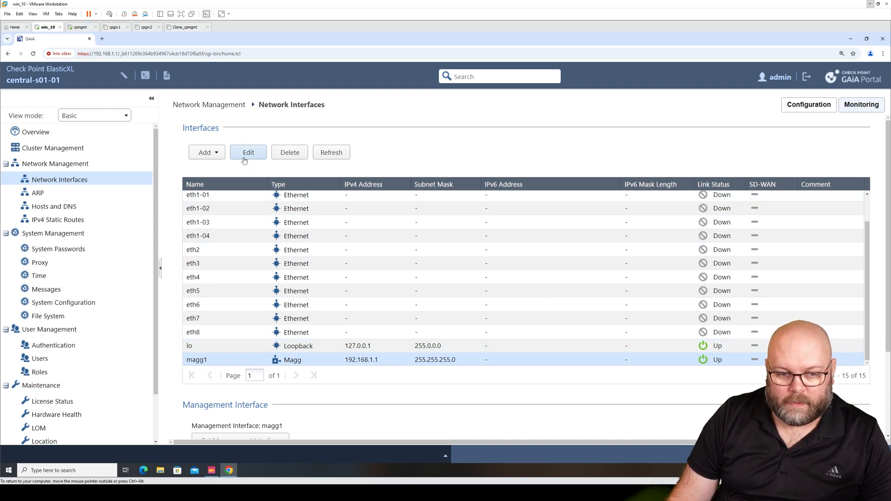
{"action": "left_click", "coordinate": [247, 152]}
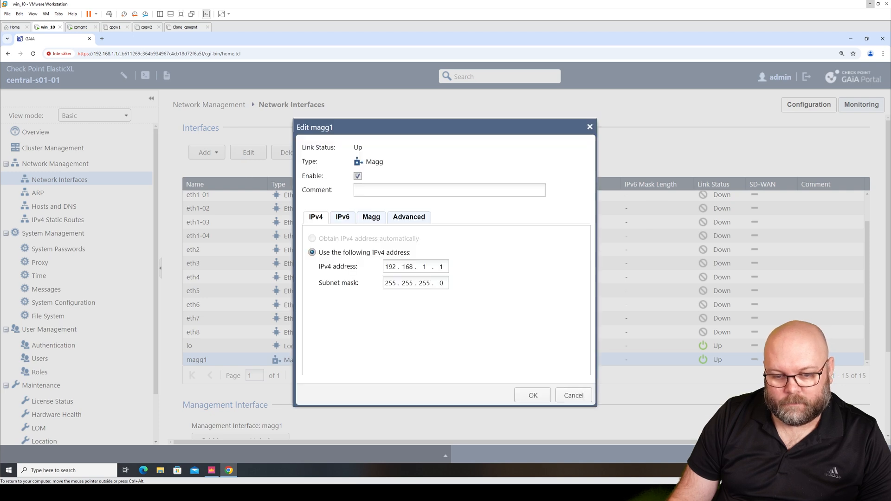
On the Magg tab add eth6 and eth7 to the bond, remove eth7 again, and close the dialog.
{"action": "left_click", "coordinate": [370, 217]}
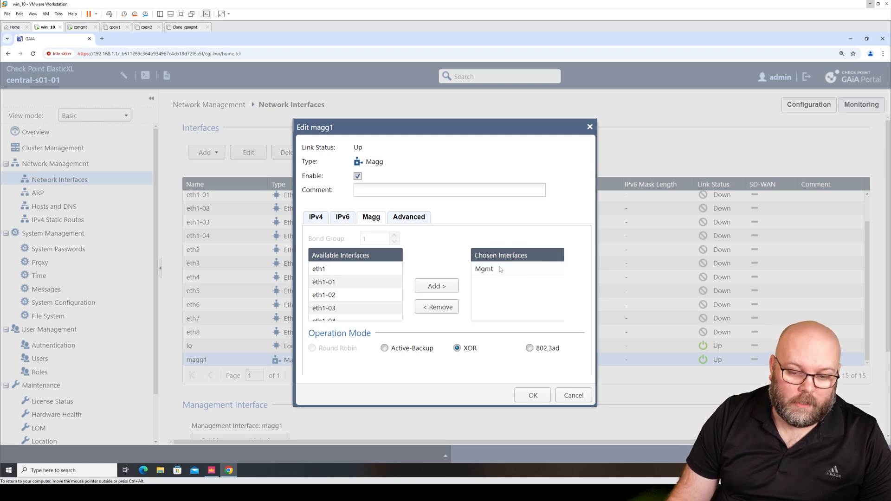
{"action": "left_click", "coordinate": [483, 268]}
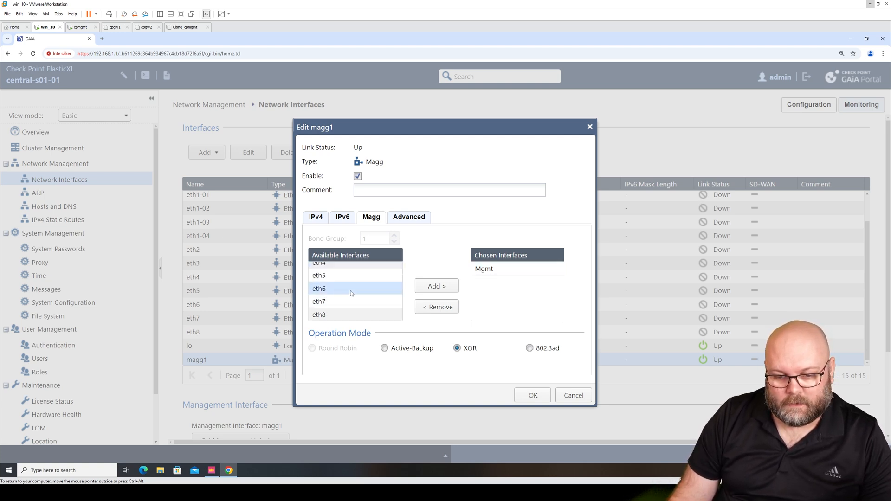
{"action": "left_click", "coordinate": [436, 286]}
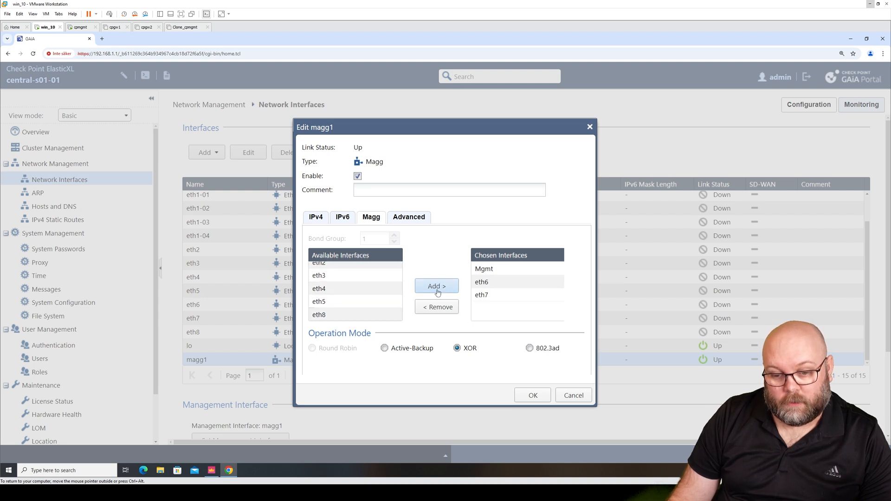
{"action": "left_click", "coordinate": [481, 295]}
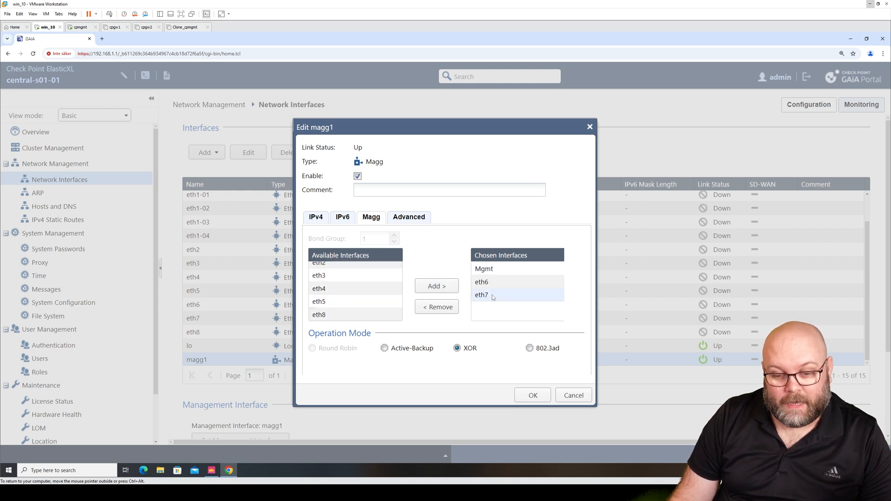
{"action": "left_click", "coordinate": [436, 307]}
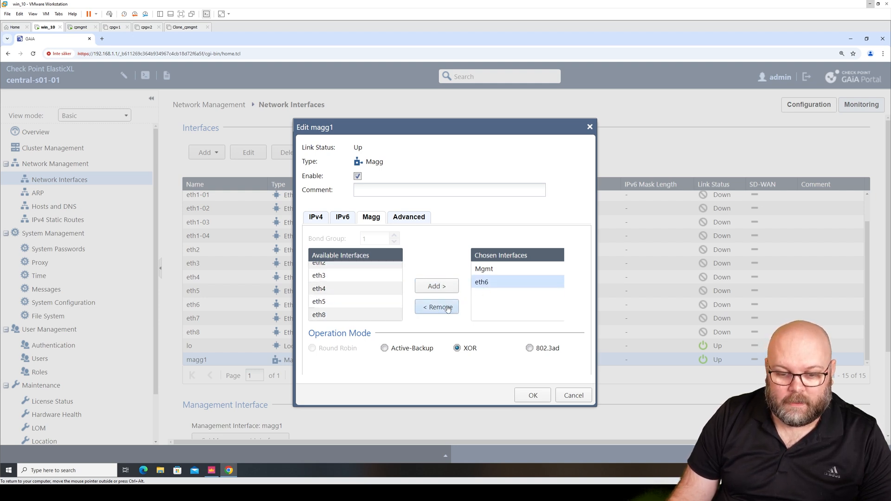
{"action": "left_click", "coordinate": [436, 307]}
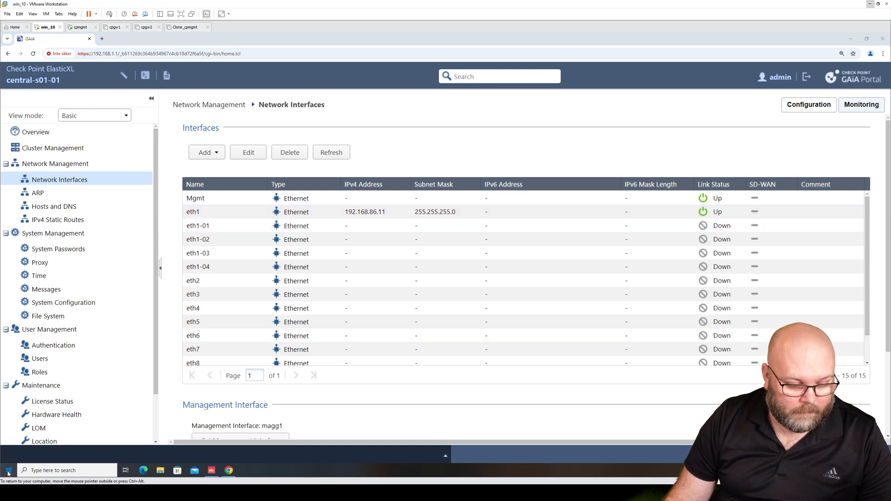
{"action": "left_click", "coordinate": [8, 469]}
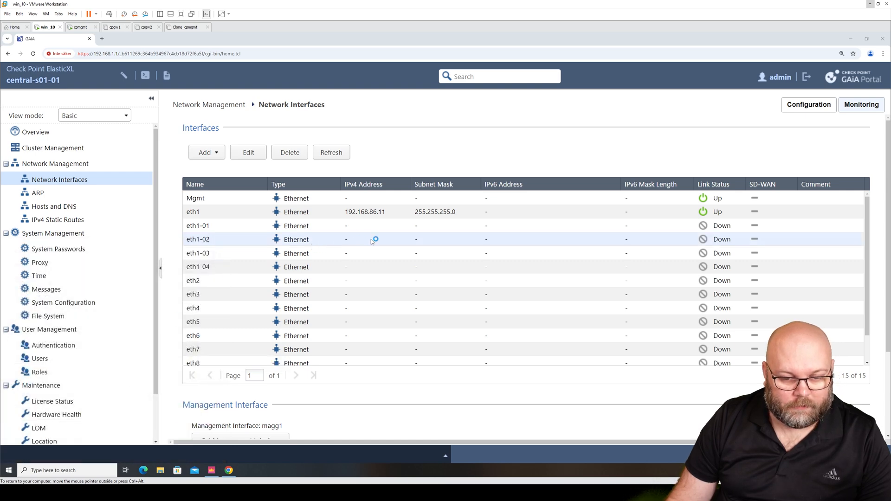
Launch SecureCRT from the taskbar to show the saved sessions list.
{"action": "left_click", "coordinate": [245, 470]}
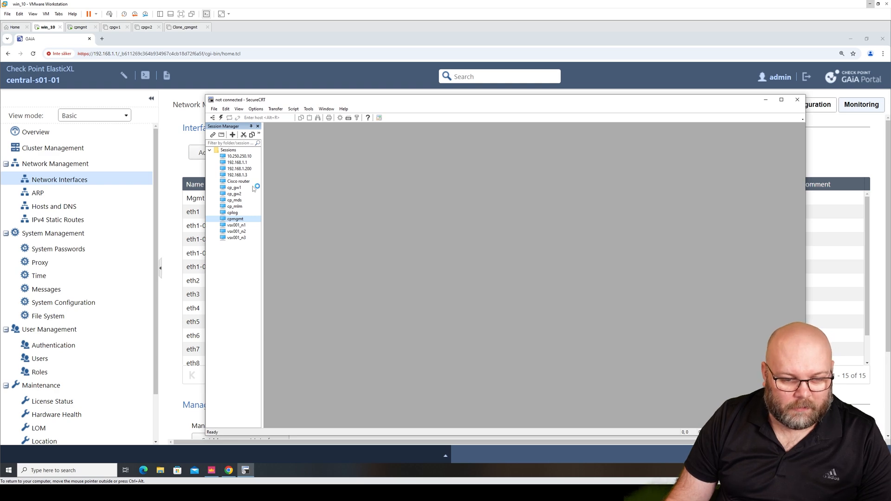
Connect the cp_gw1 SSH session, accept and save the host key, and log in.
{"action": "double_click", "coordinate": [234, 188]}
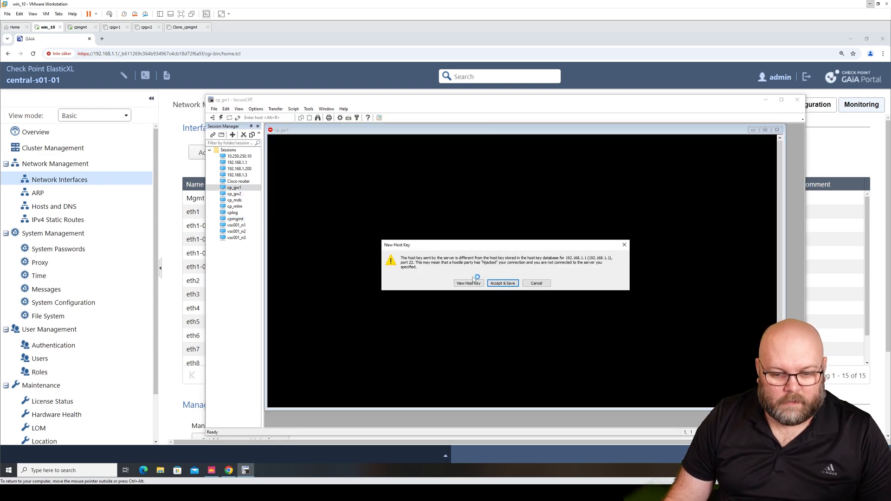
{"action": "left_click", "coordinate": [502, 283]}
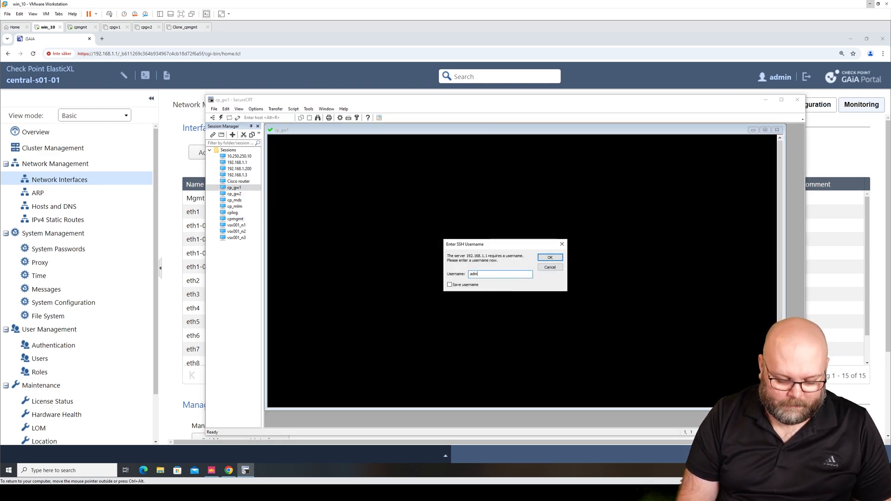
{"action": "left_click", "coordinate": [548, 257]}
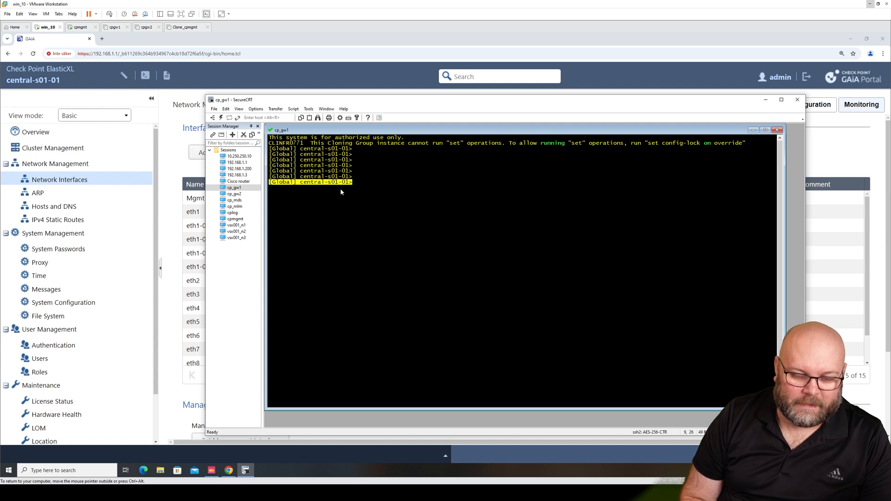
Run show configuration and highlight the Sync interface start-ip 192.0.2.1/24.
{"action": "type", "text": "show"}
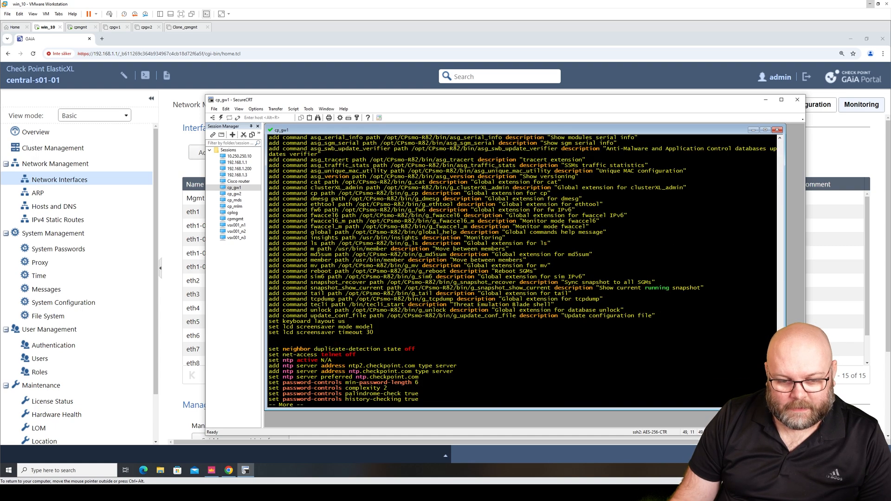
{"action": "key", "text": "space"}
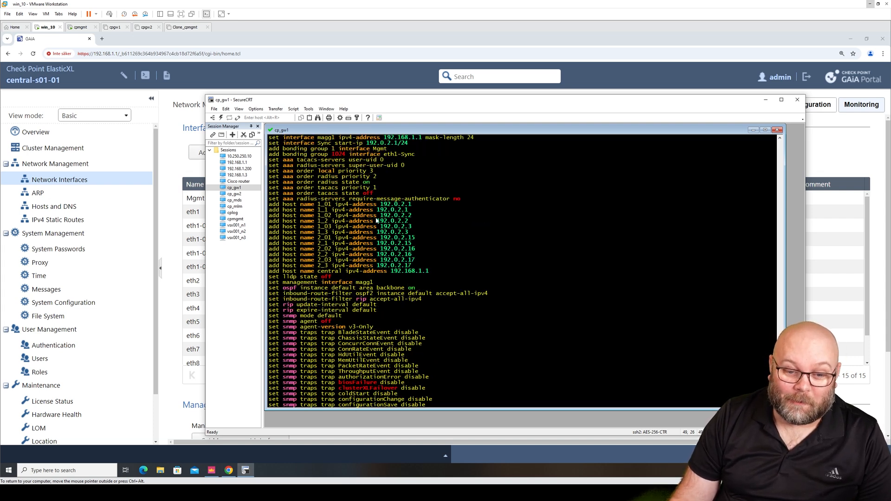
{"action": "scroll", "scroll_direction": "down", "scroll_amount": 3}
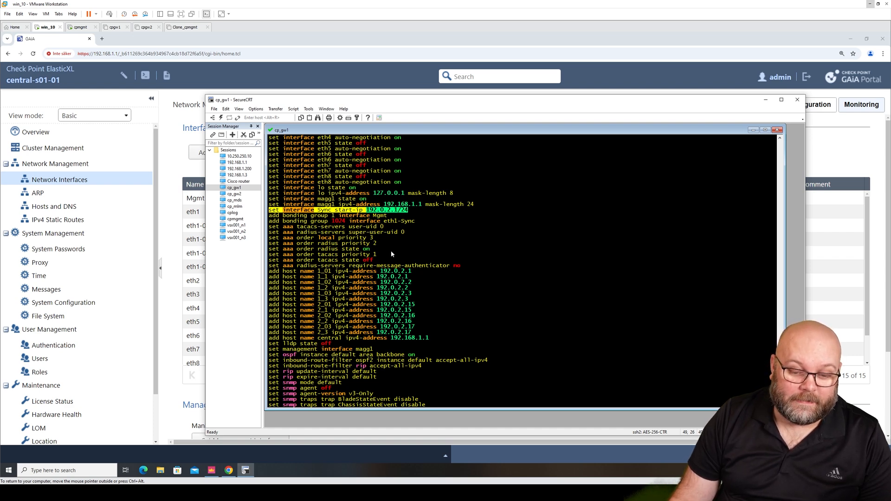
{"action": "mouse_move", "coordinate": [412, 253]}
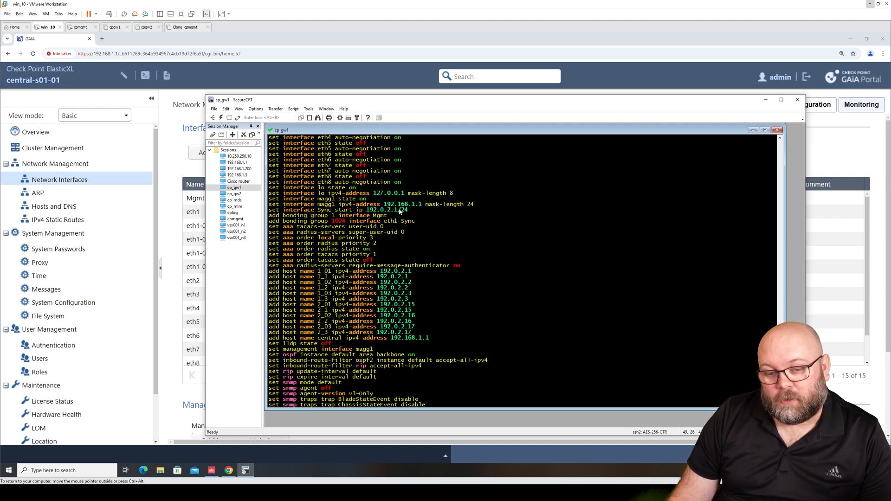
{"action": "left_click_drag", "start_coordinate": [369, 210], "coordinate": [405, 210]}
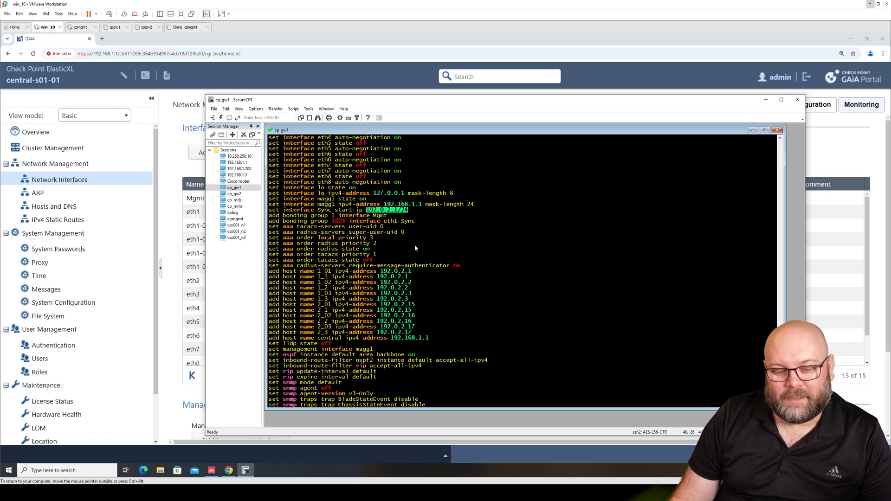
{"action": "mouse_move", "coordinate": [429, 262]}
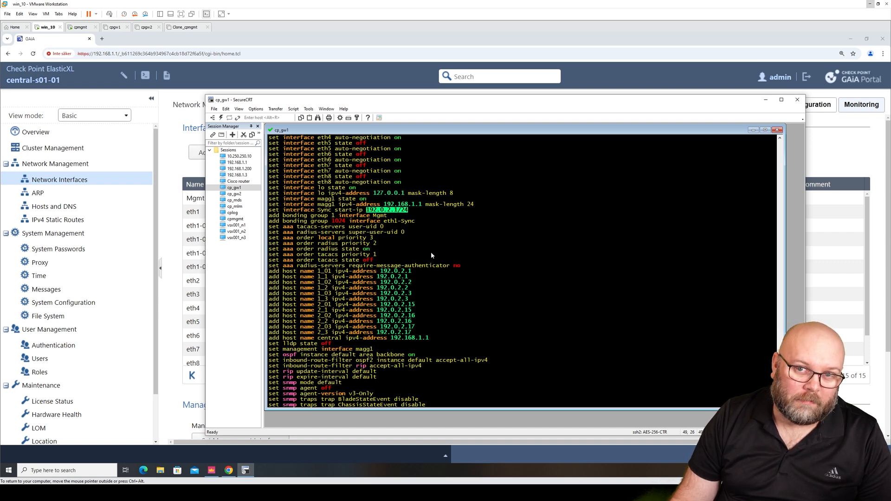
{"action": "mouse_move", "coordinate": [406, 213]}
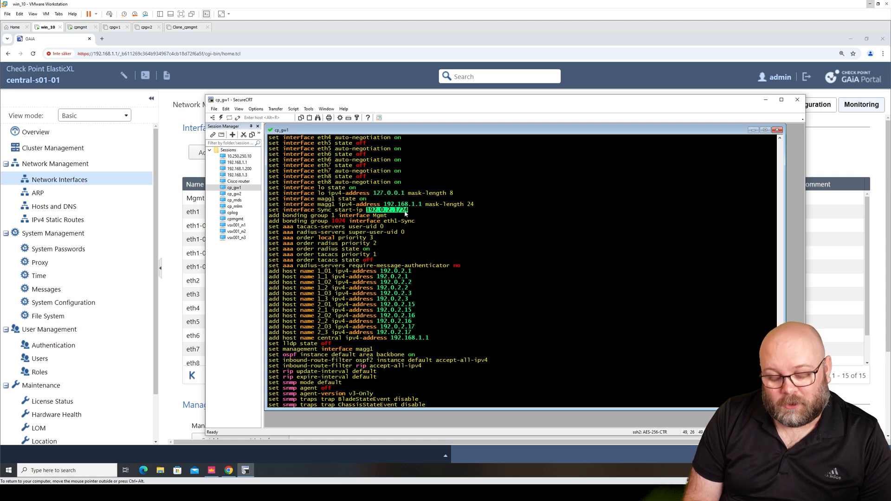
{"action": "scroll", "scroll_direction": "down", "scroll_amount": 3}
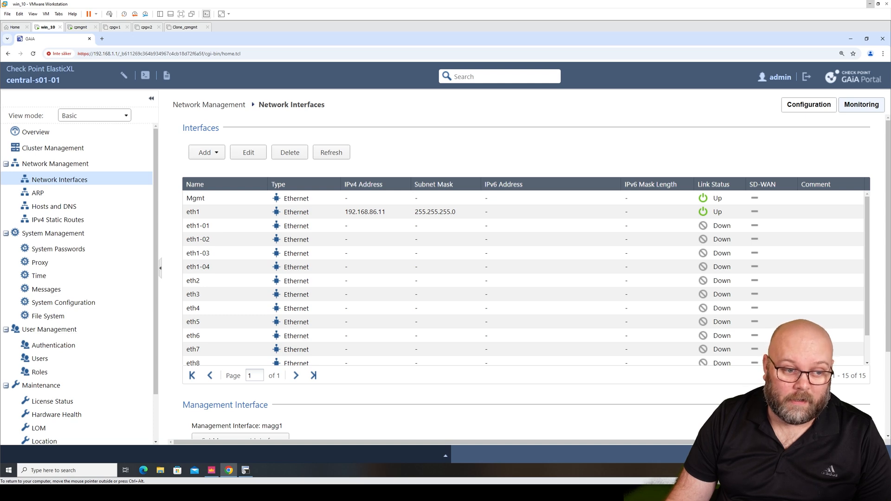
Return to the Cluster Management page listing central-s01-01.
{"action": "left_click", "coordinate": [52, 148]}
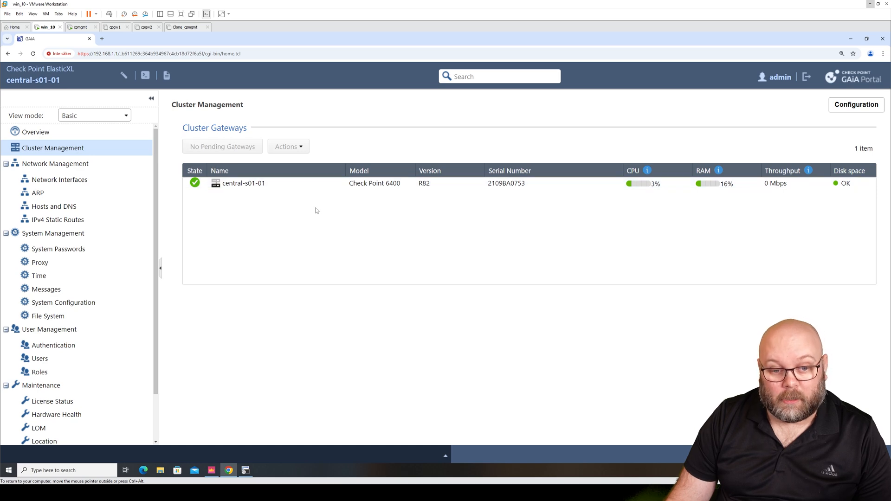
{"action": "mouse_move", "coordinate": [312, 222]}
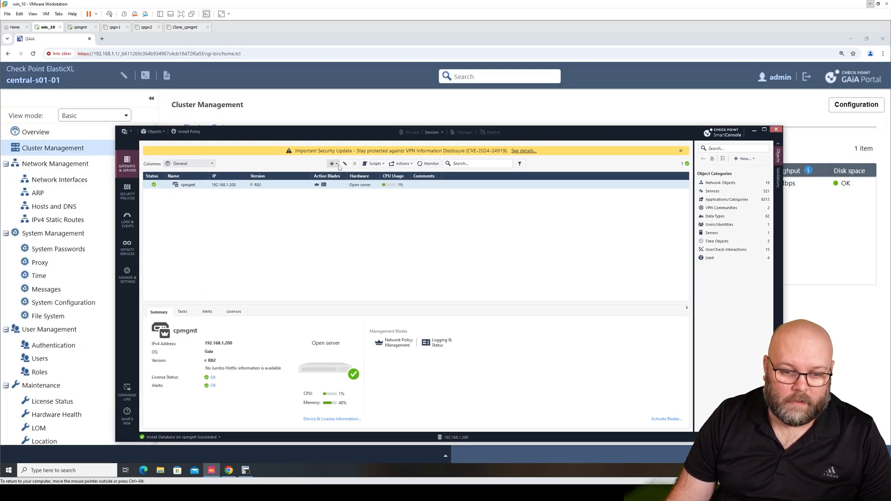
Create a new Gateway object in Classic Mode, releasing the database lock.
{"action": "left_click", "coordinate": [331, 163]}
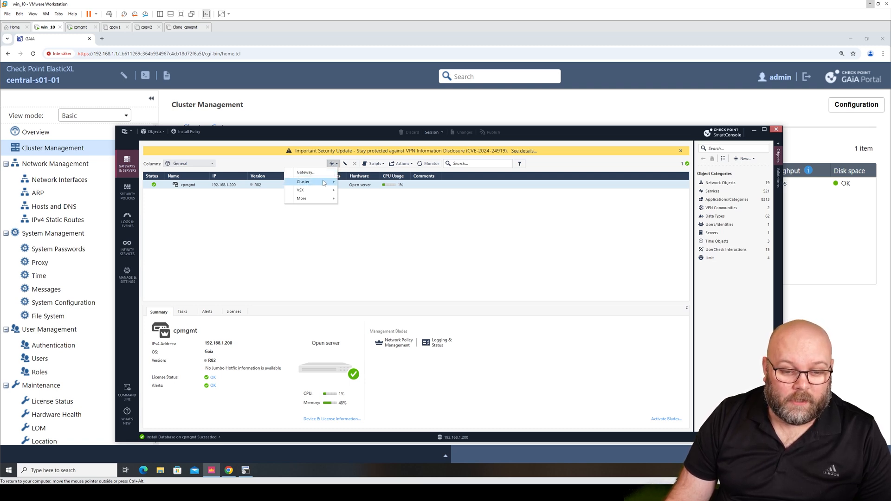
{"action": "mouse_move", "coordinate": [302, 181]}
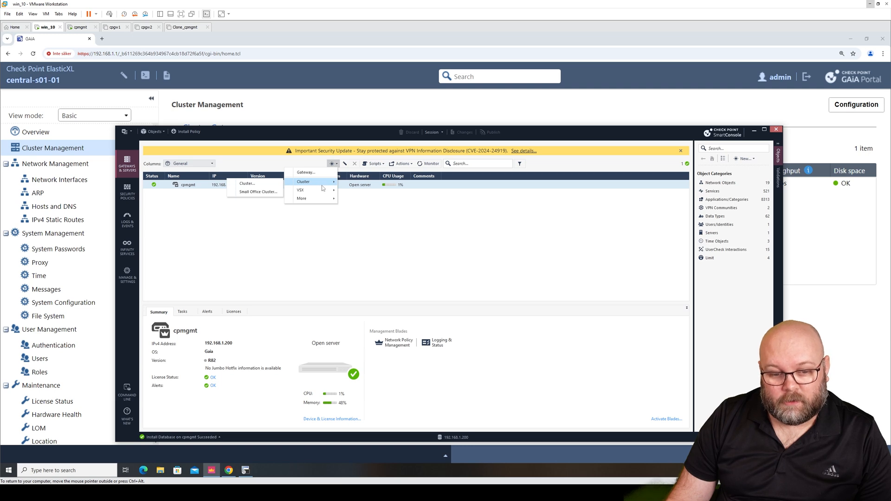
{"action": "mouse_move", "coordinate": [300, 190]}
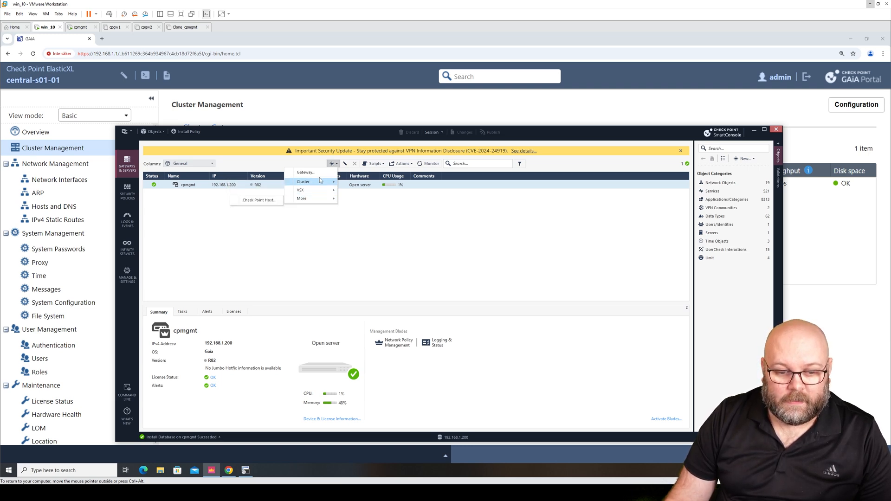
{"action": "left_click", "coordinate": [305, 173]}
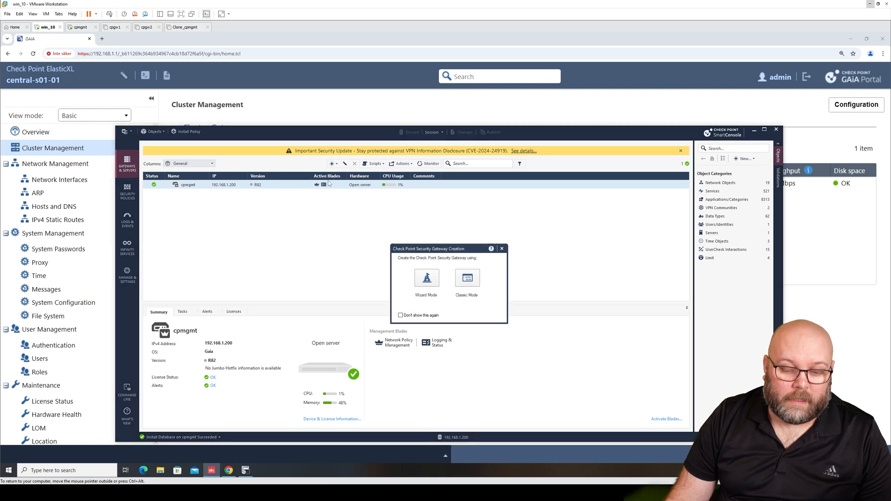
{"action": "left_click", "coordinate": [502, 249]}
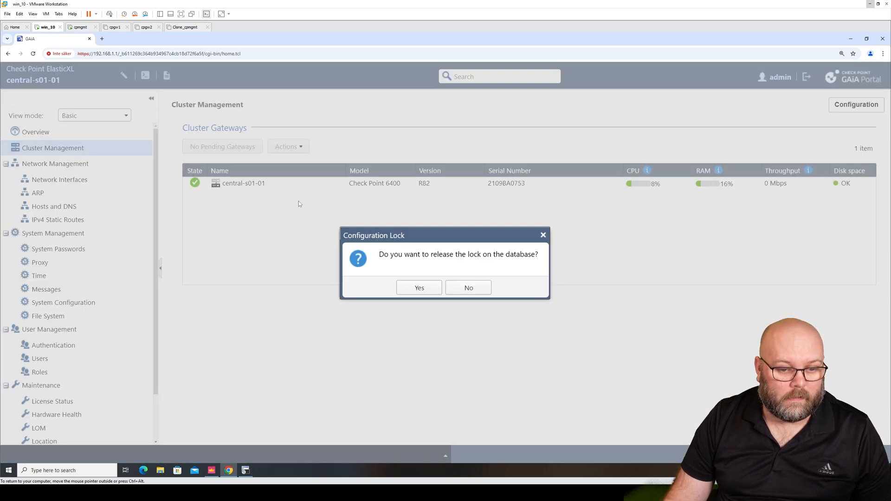
{"action": "left_click", "coordinate": [419, 287]}
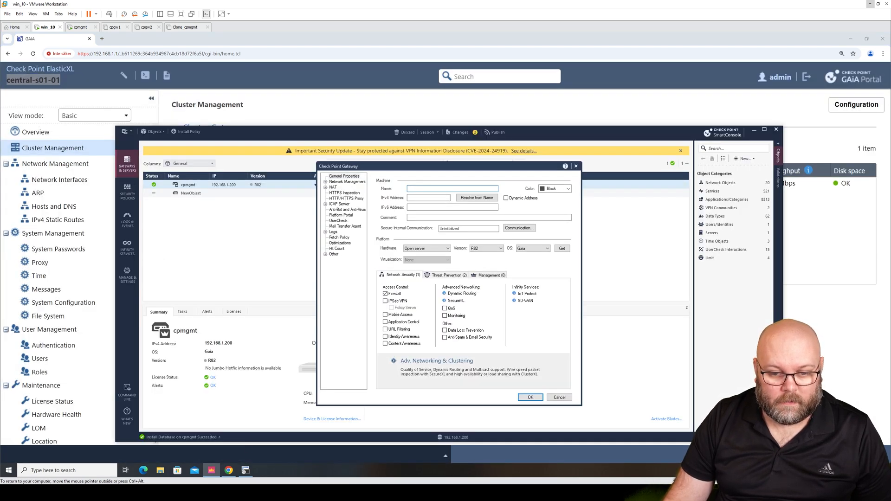
Name the gateway central-s01-01, IPv4 192.168.1.1, hardware ElasticXL, then go to Communication.
{"action": "type", "text": "central-s01-01"}
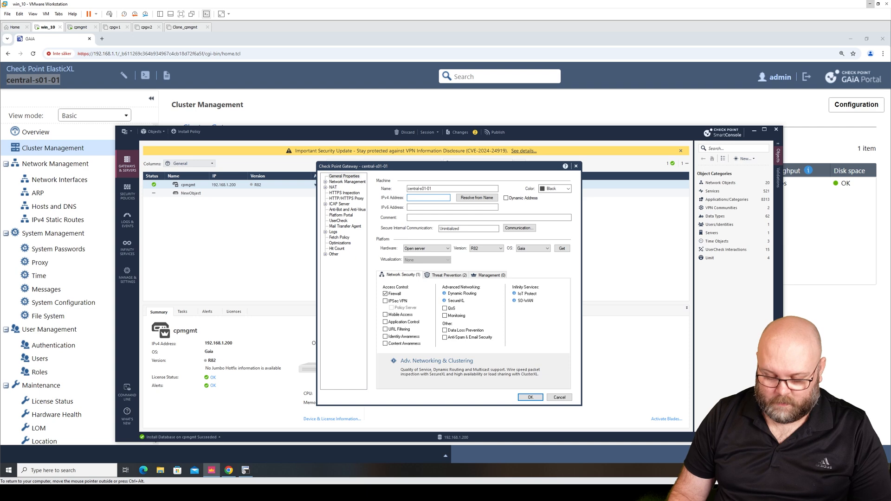
{"action": "type", "text": "192.168.1.1"}
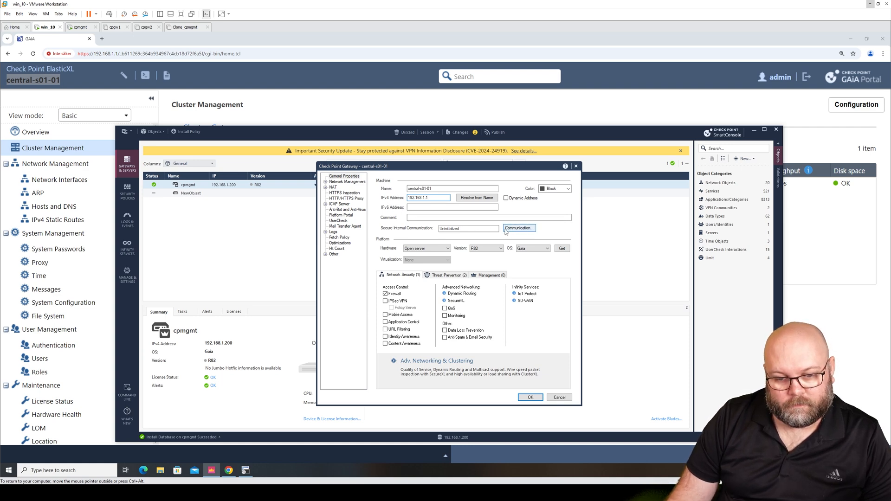
{"action": "left_click", "coordinate": [449, 249]}
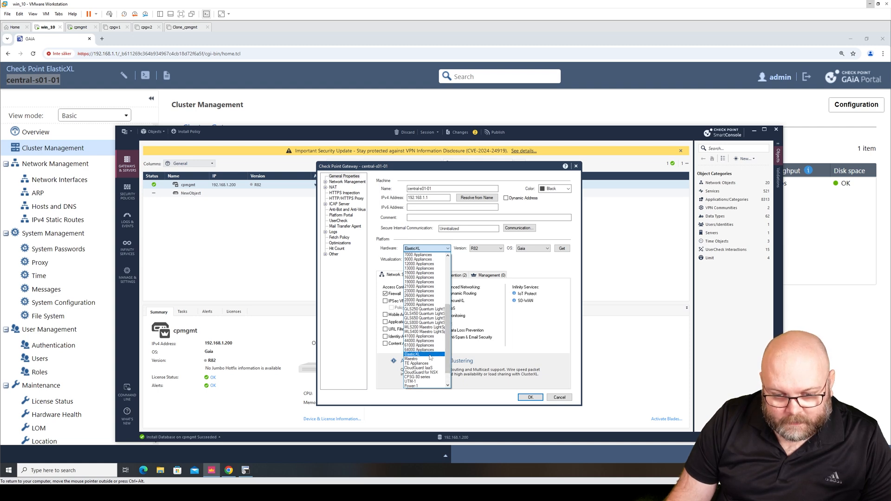
{"action": "left_click", "coordinate": [414, 355]}
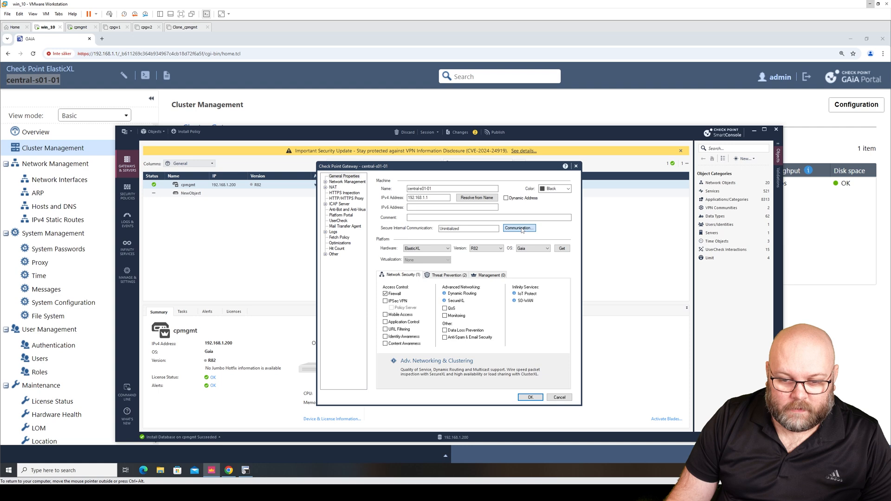
{"action": "left_click", "coordinate": [517, 228]}
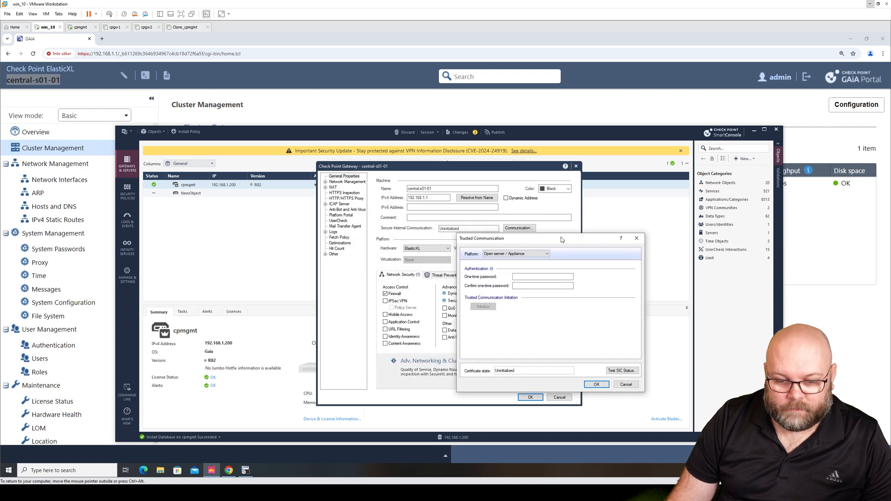
Enter and confirm the one-time password and initialize trusted communication with central-s01-01.
{"action": "type", "text": "•••••"}
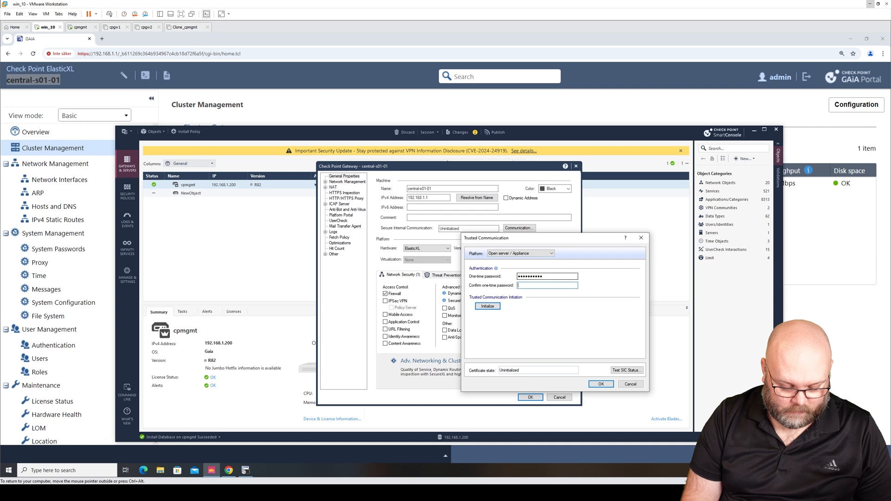
{"action": "type", "text": "••••••••••"}
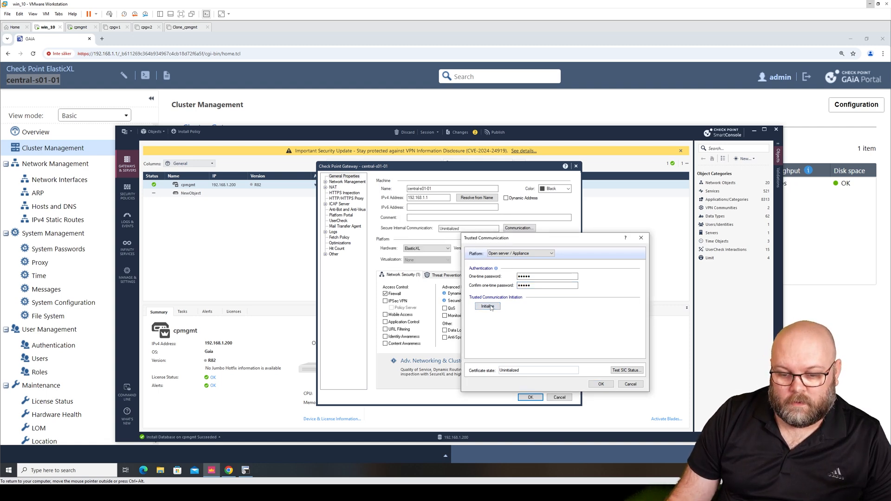
{"action": "left_click", "coordinate": [487, 306]}
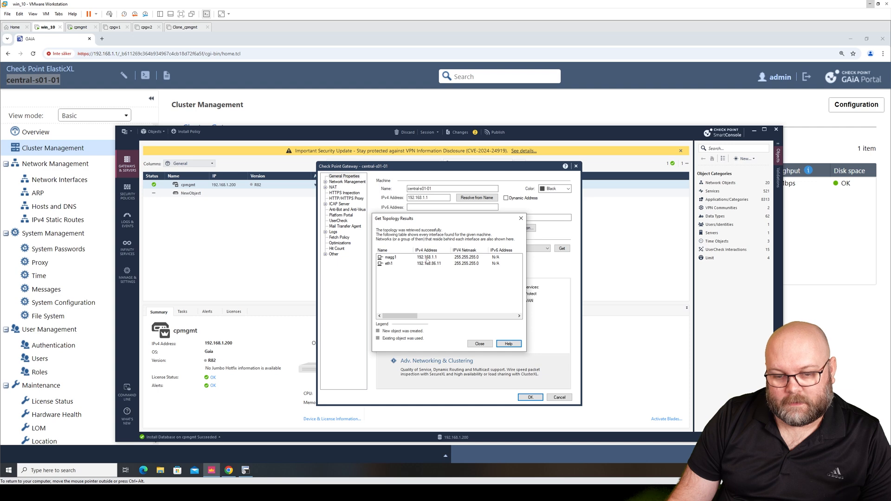
Accept the retrieved topology listing eth1 as External and magg1 as This Network.
{"action": "left_click", "coordinate": [431, 263]}
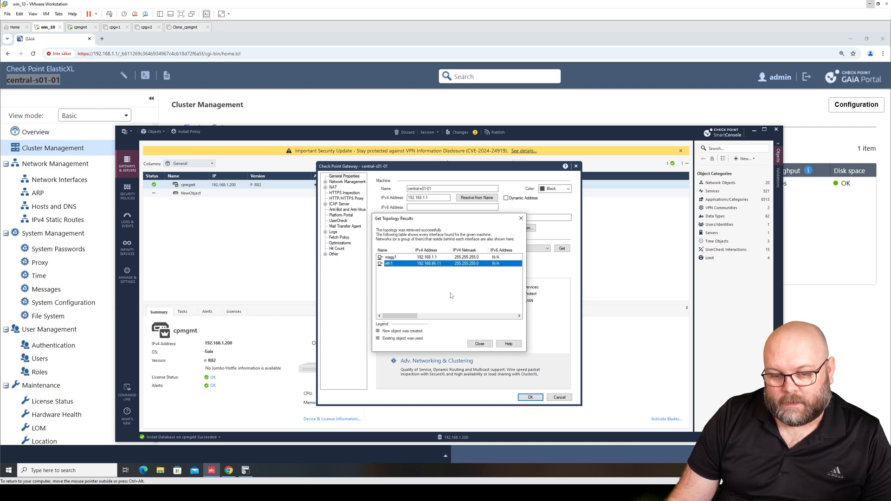
{"action": "left_click", "coordinate": [479, 344]}
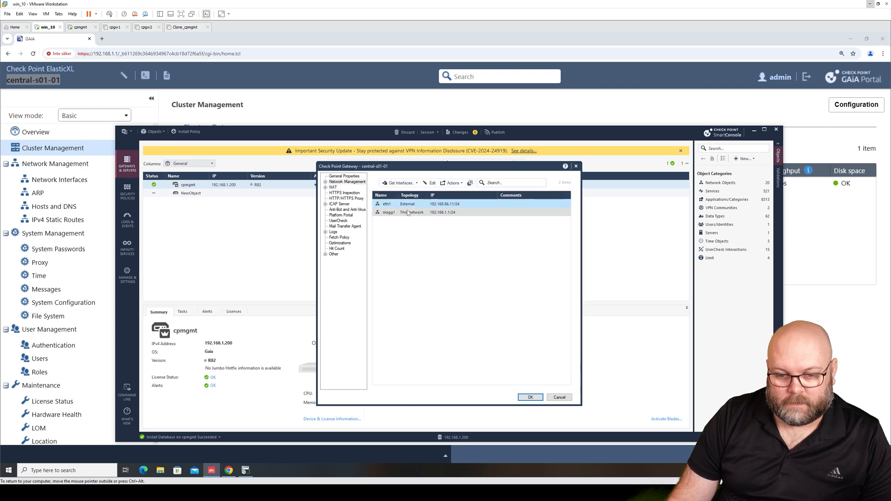
Review Network Management and General Properties, then go to the gateway's additional logging settings.
{"action": "left_click", "coordinate": [346, 181]}
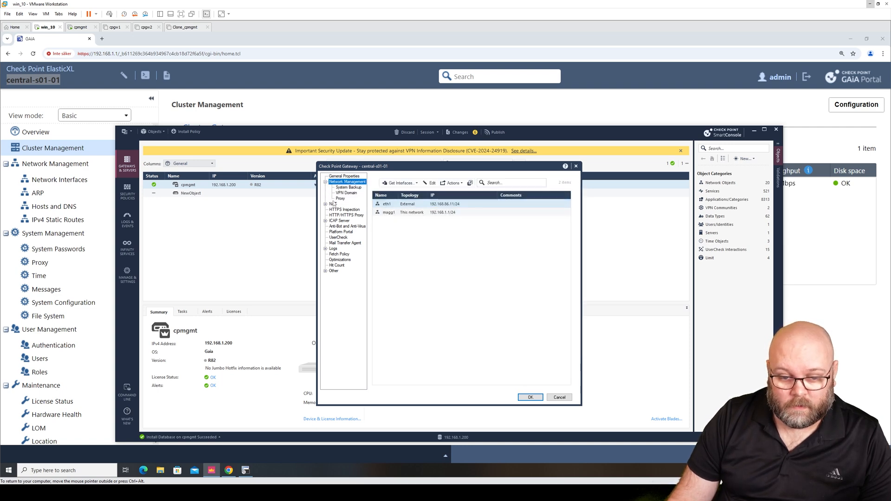
{"action": "left_click", "coordinate": [343, 175]}
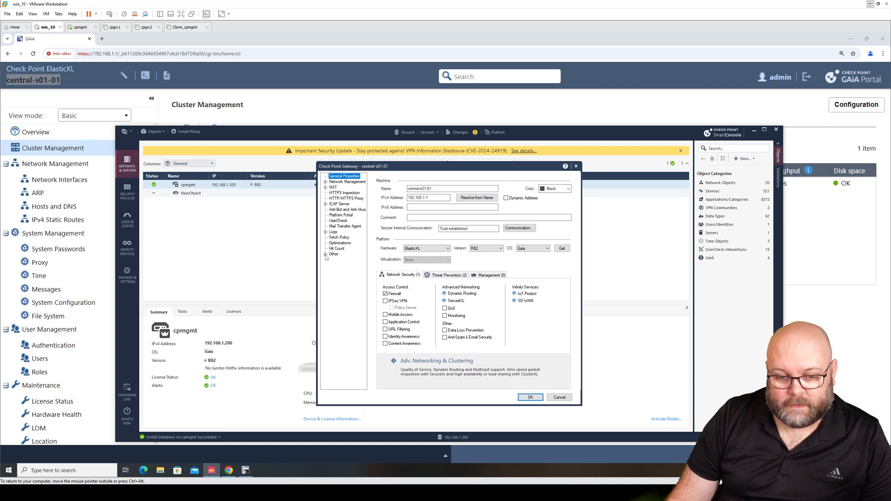
{"action": "left_click", "coordinate": [333, 232]}
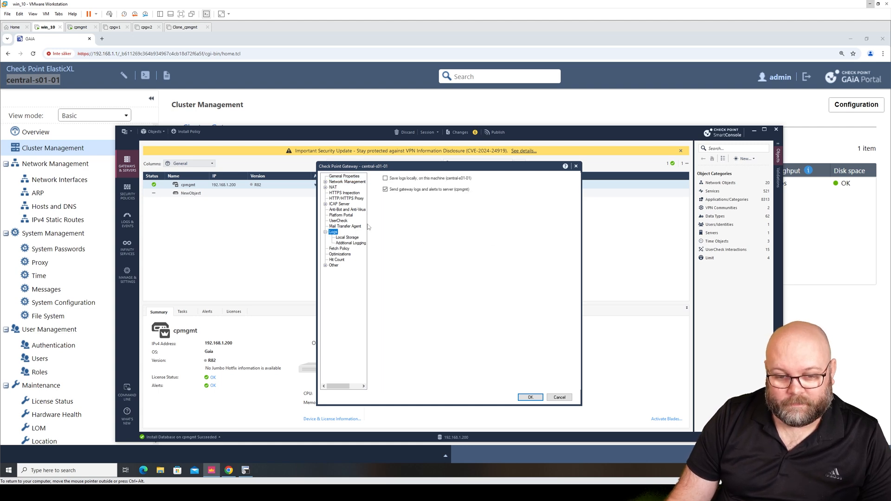
{"action": "left_click", "coordinate": [350, 244]}
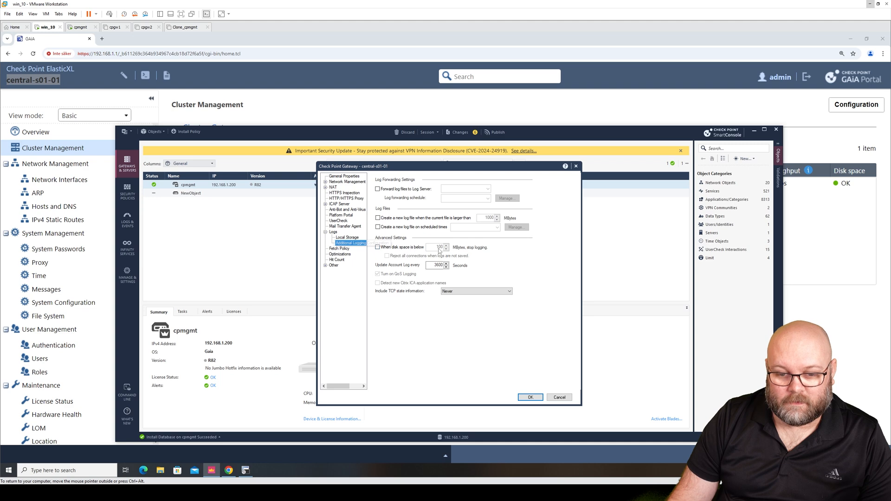
Forward log files to log server cpmgmt at Midnight with scheduled new log files, returning to General Properties.
{"action": "left_click", "coordinate": [377, 188]}
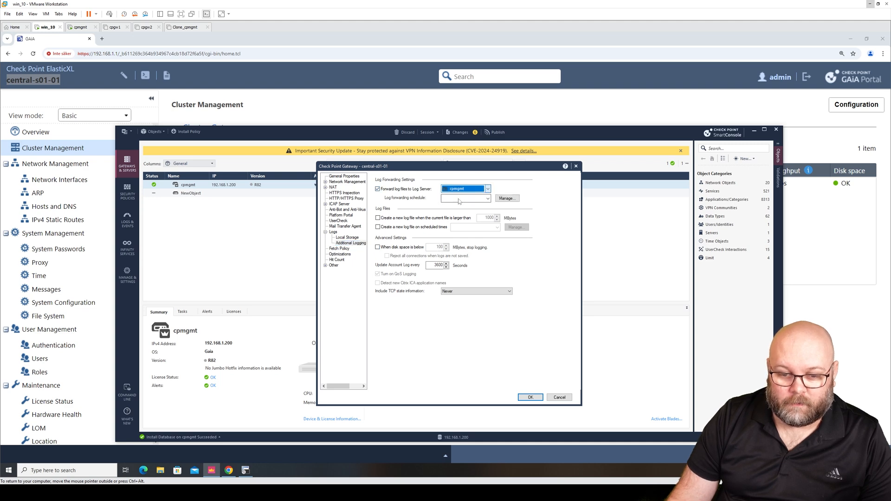
{"action": "left_click", "coordinate": [464, 197]}
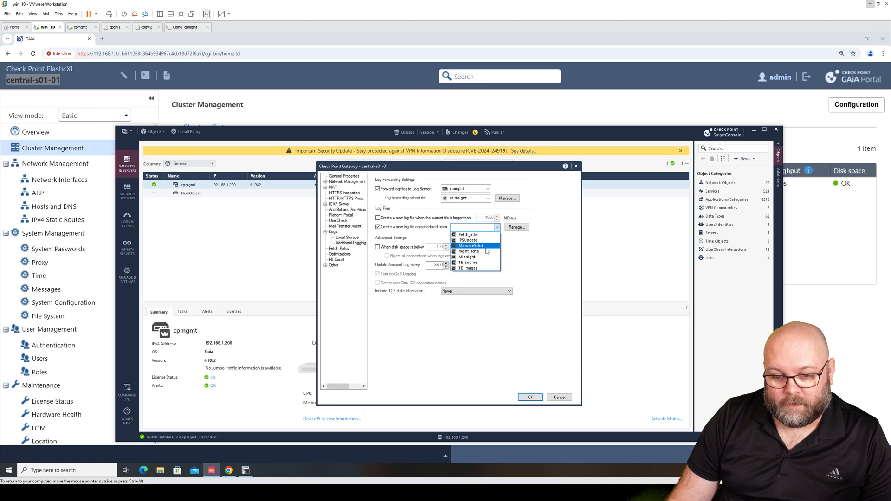
{"action": "left_click", "coordinate": [469, 252]}
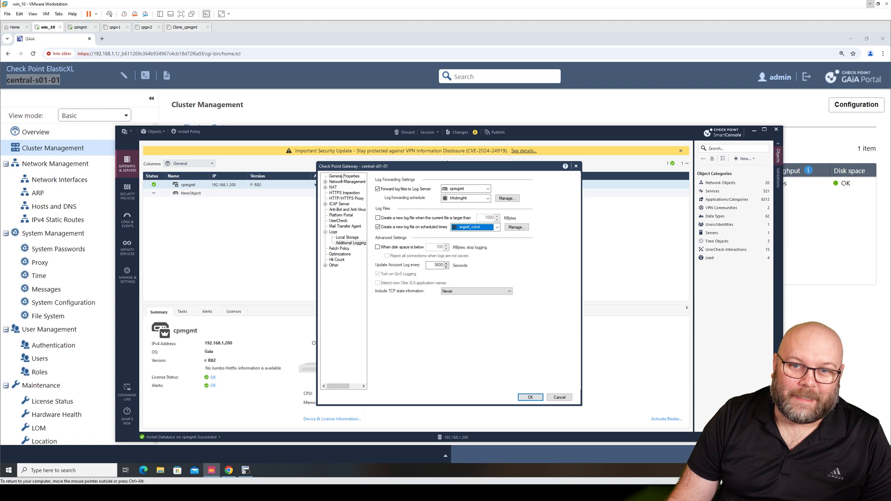
{"action": "left_click", "coordinate": [342, 175]}
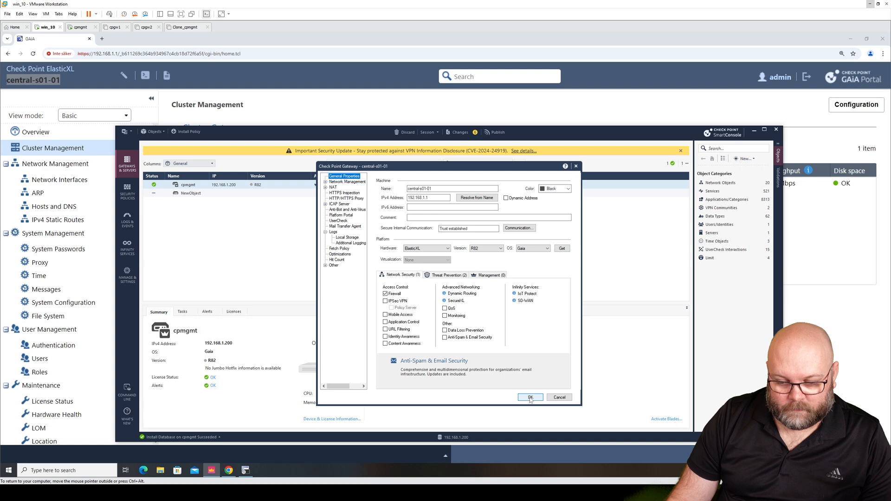
Check the Threat Prevention and Network Security blades, then save the central-s01-01 gateway object.
{"action": "left_click", "coordinate": [447, 274]}
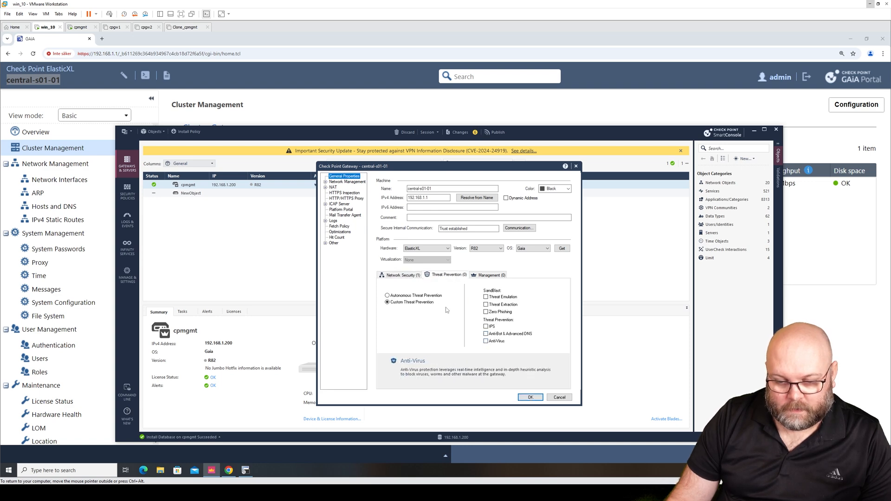
{"action": "left_click", "coordinate": [402, 275]}
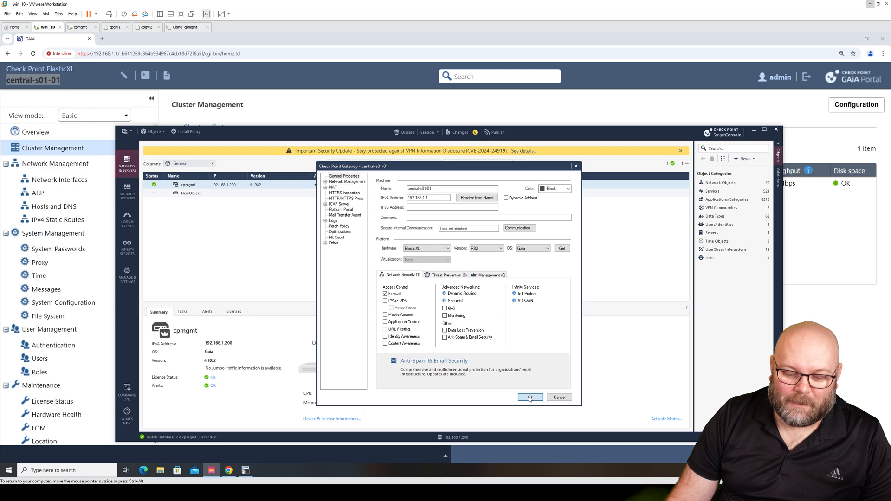
{"action": "left_click", "coordinate": [529, 398]}
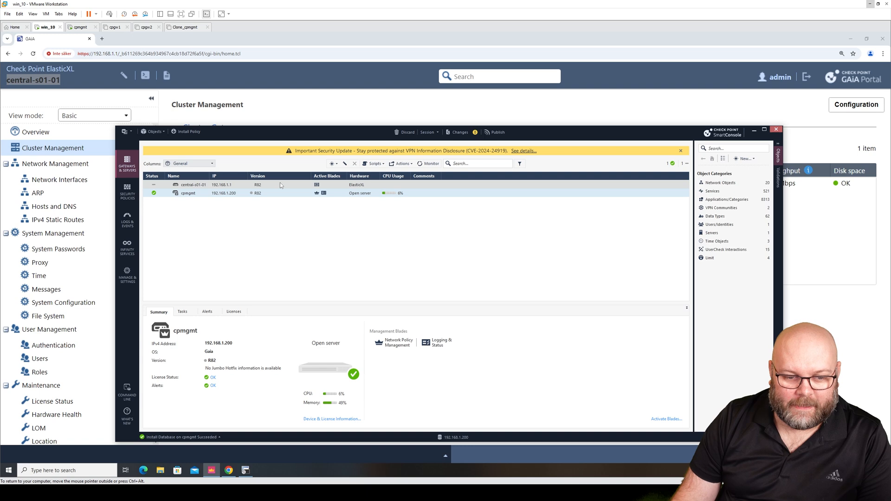
Publish the pending changes and start installing the Standard policy on central-s01-01.
{"action": "left_click", "coordinate": [193, 184]}
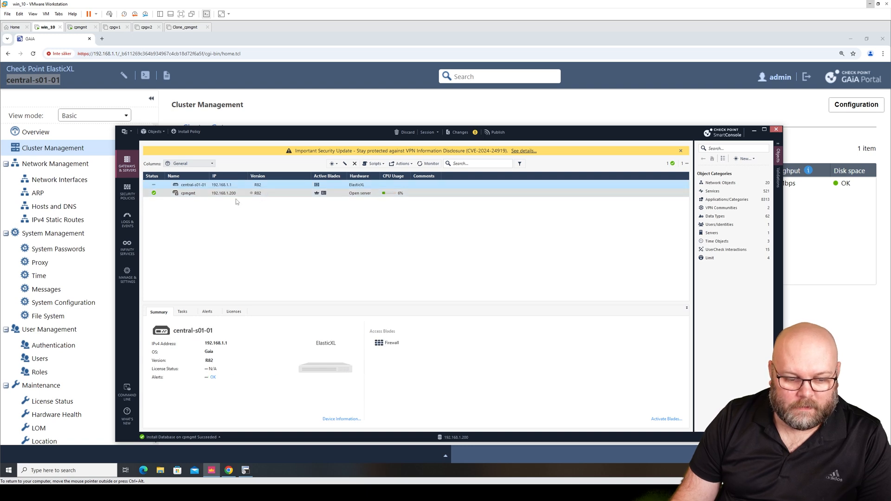
{"action": "left_click", "coordinate": [494, 132]}
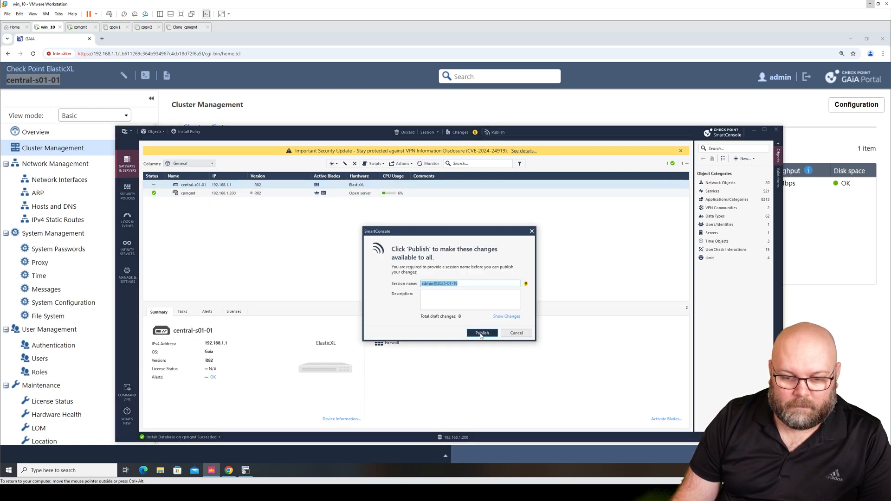
{"action": "left_click", "coordinate": [481, 333]}
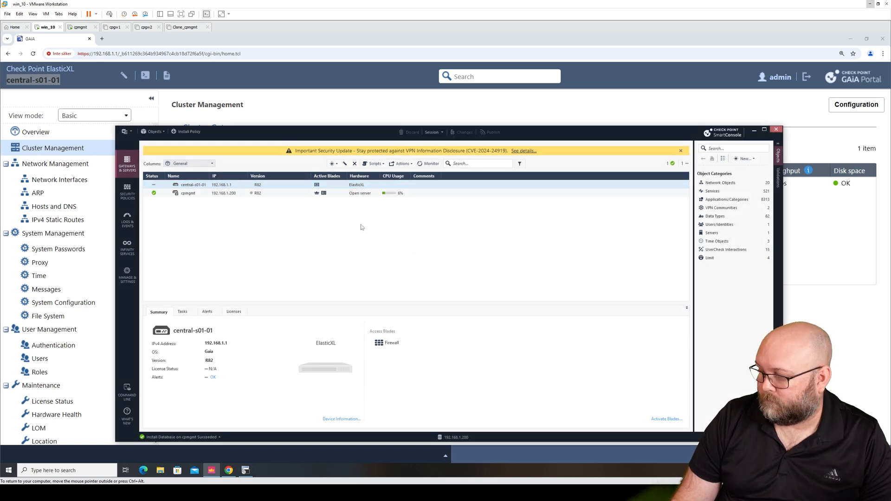
{"action": "left_click", "coordinate": [187, 131]}
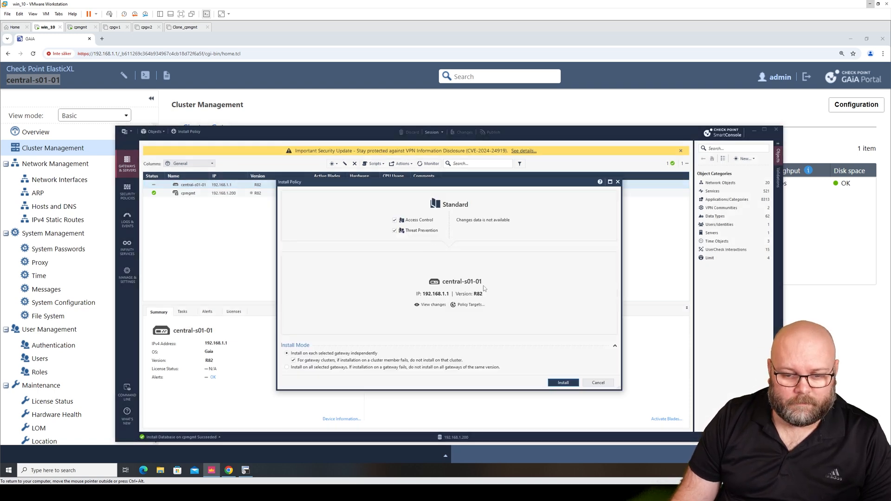
{"action": "left_click", "coordinate": [562, 383]}
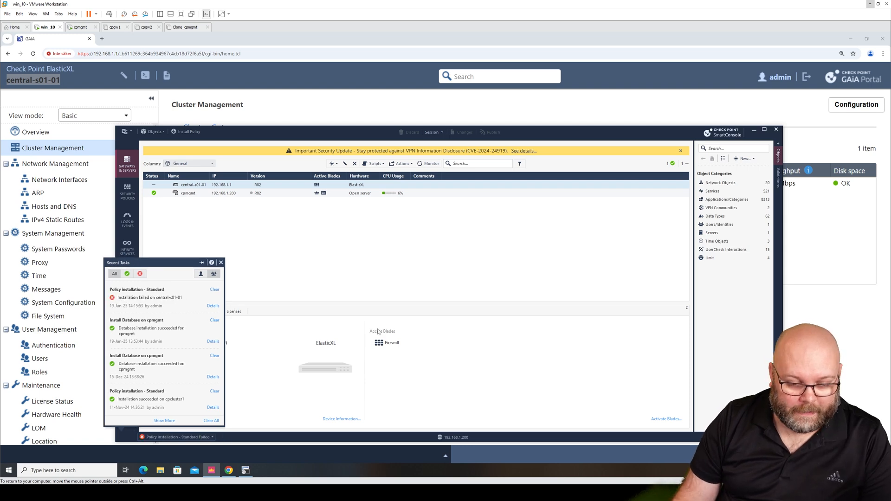
Review the failed installation details showing ExternalZone not attached to any interface.
{"action": "left_click", "coordinate": [221, 261]}
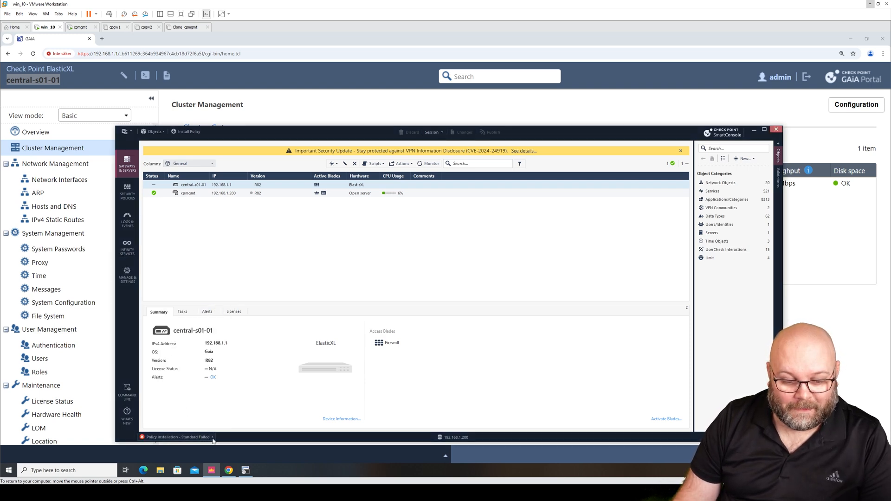
{"action": "left_click", "coordinate": [176, 437]}
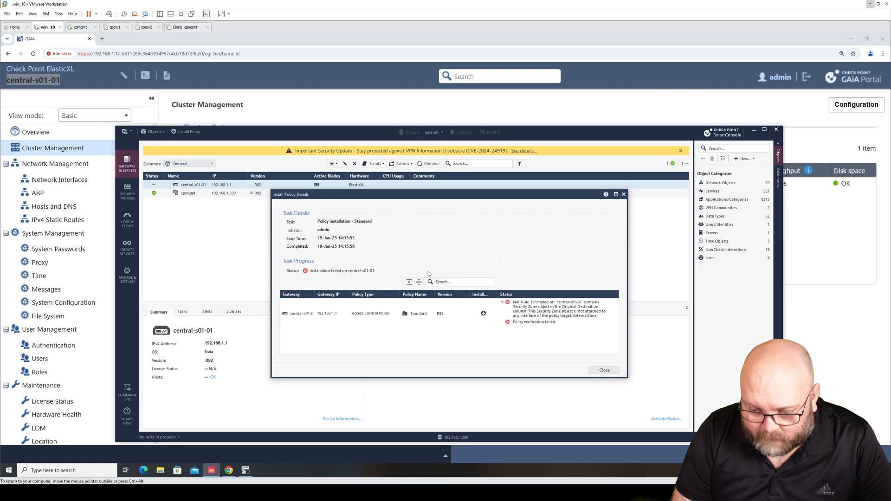
{"action": "left_click", "coordinate": [603, 370]}
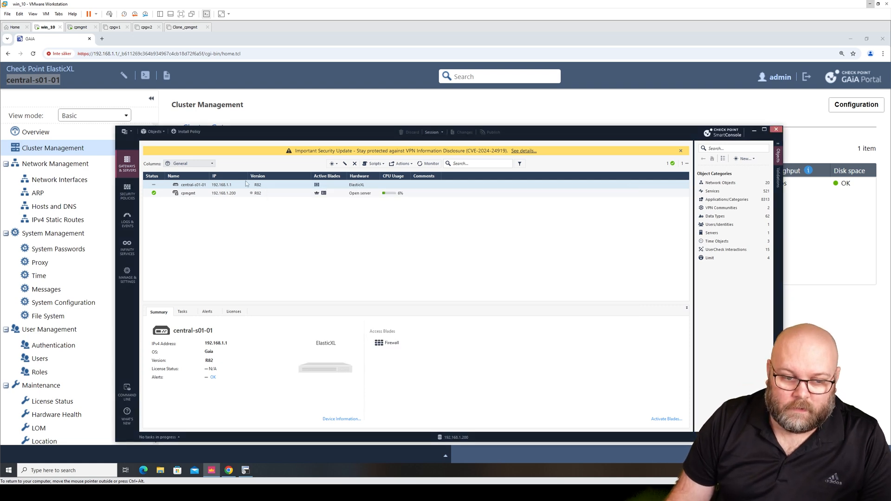
{"action": "double_click", "coordinate": [192, 184]}
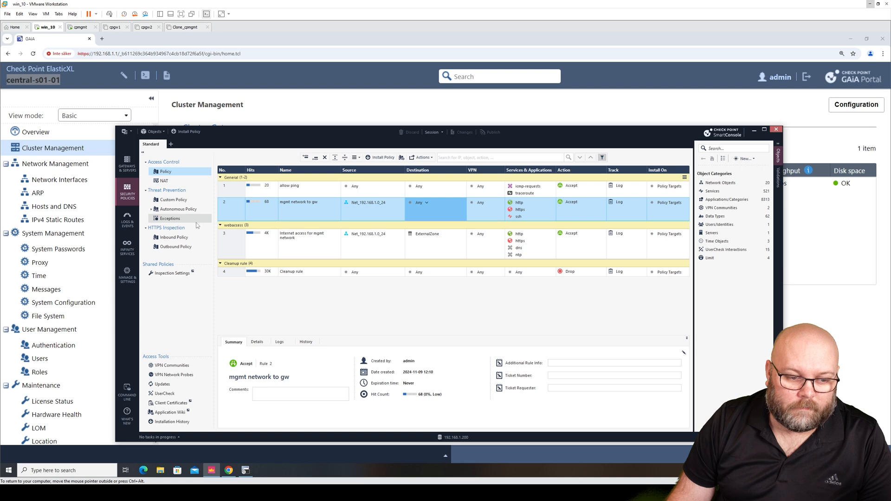
{"action": "left_click", "coordinate": [163, 181]}
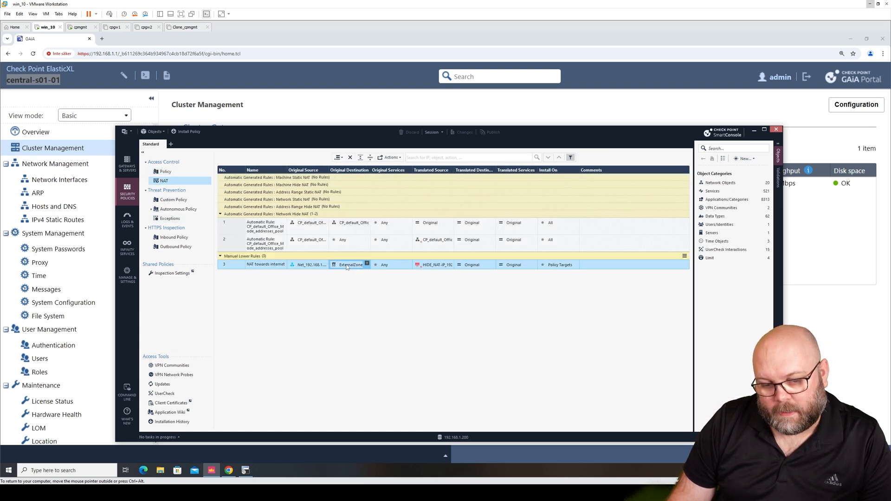
{"action": "left_click", "coordinate": [349, 264]}
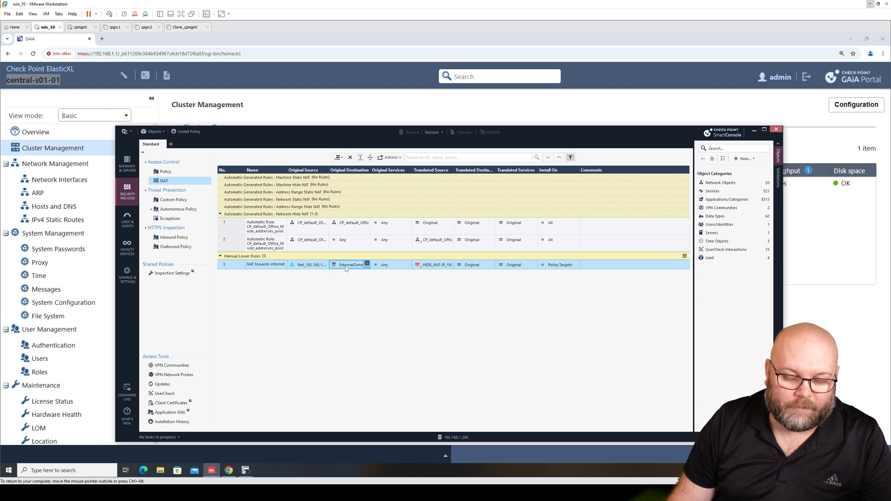
{"action": "left_click", "coordinate": [349, 264]}
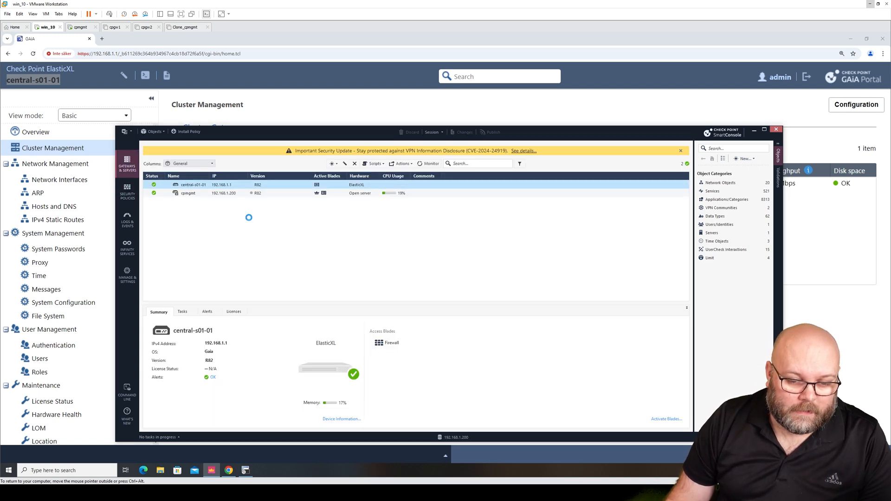
Edit central-s01-01's eth1 topology to External with a security zone and save the gateway.
{"action": "double_click", "coordinate": [191, 184]}
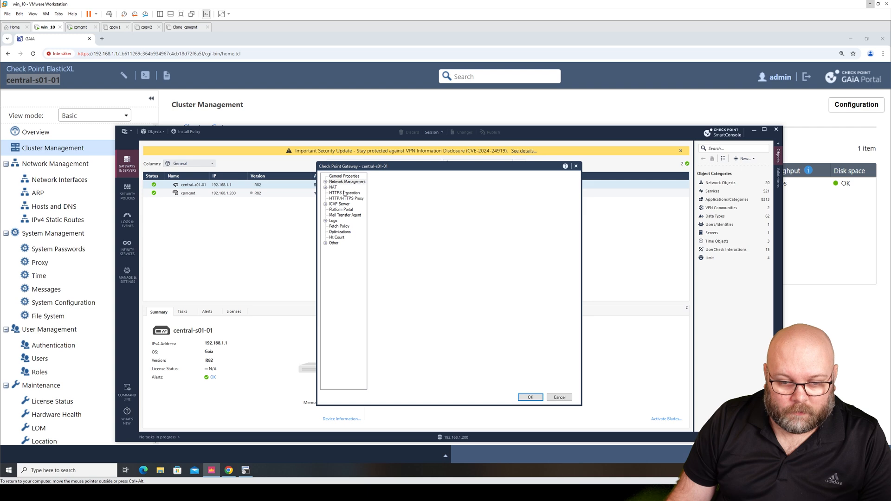
{"action": "left_click", "coordinate": [346, 182]}
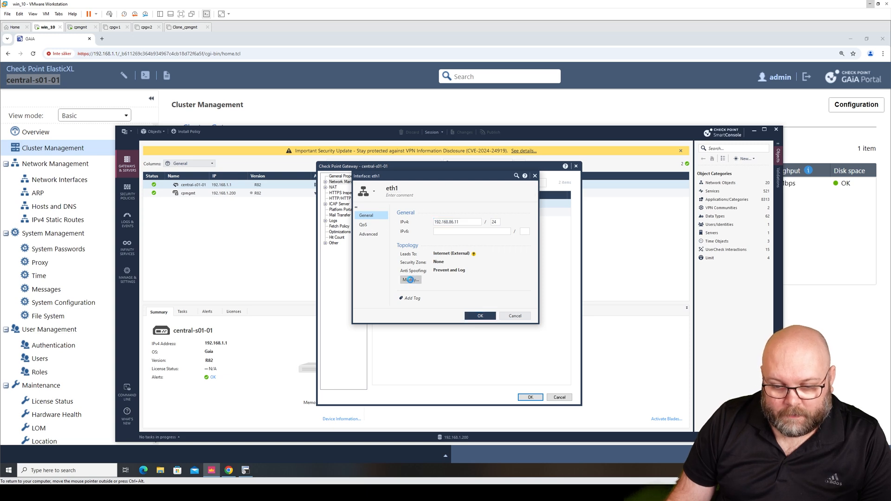
{"action": "left_click", "coordinate": [409, 279]}
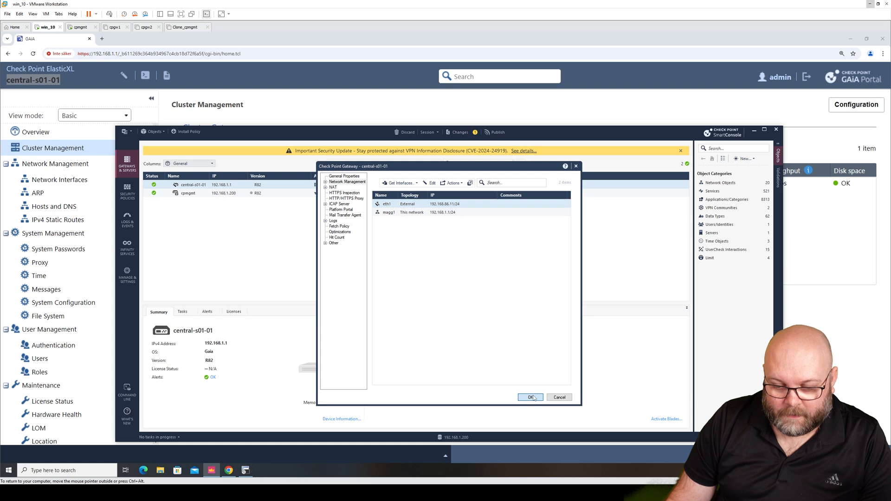
{"action": "left_click", "coordinate": [530, 396]}
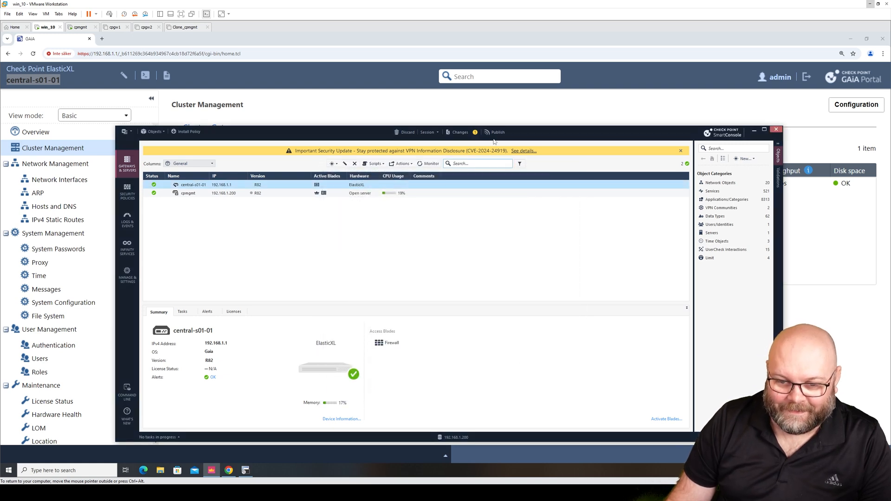
Publish the topology fix and install the Standard policy on central-s01-01.
{"action": "left_click", "coordinate": [495, 132]}
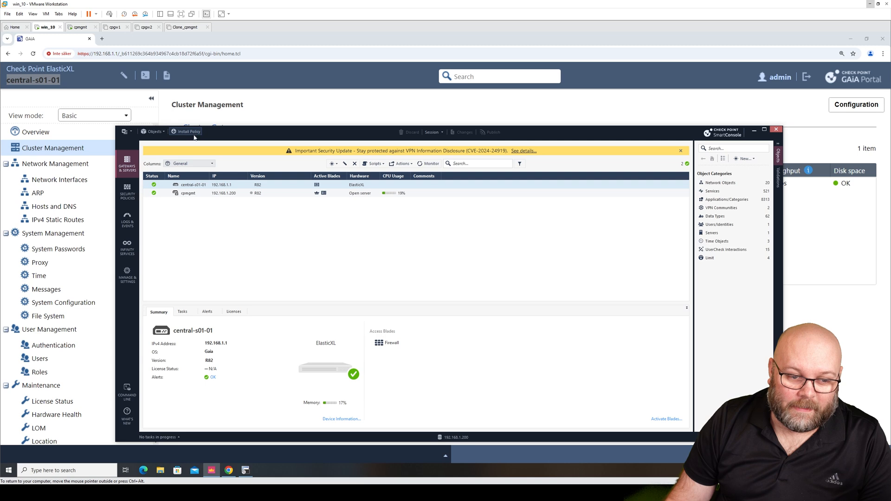
{"action": "left_click", "coordinate": [186, 131]}
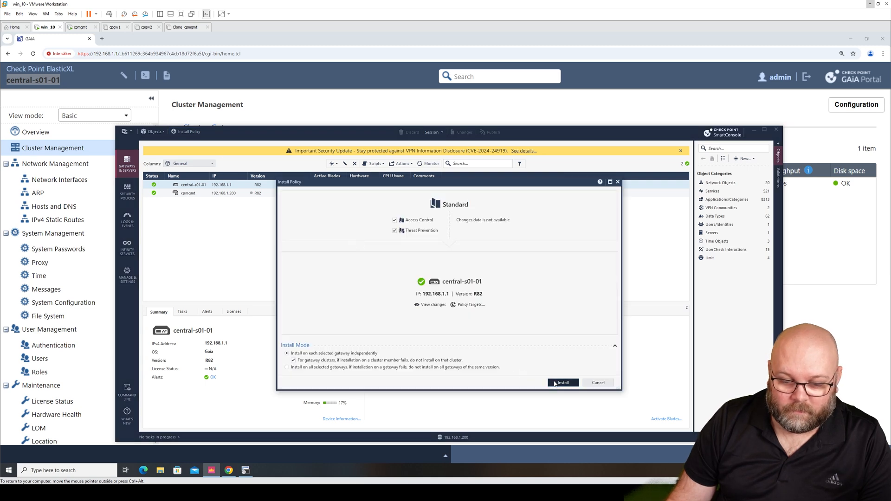
{"action": "left_click", "coordinate": [562, 383]}
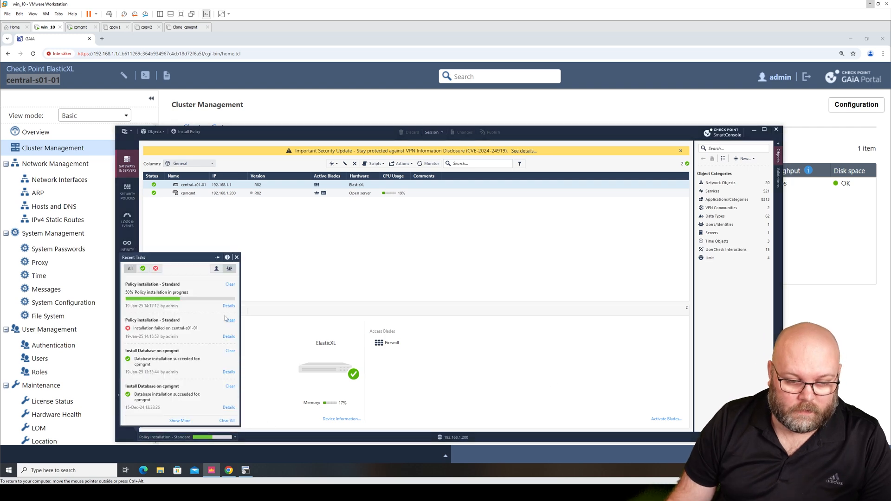
Review the successful installation details, then switch to the SecureCRT session to the gateway.
{"action": "left_click", "coordinate": [230, 305]}
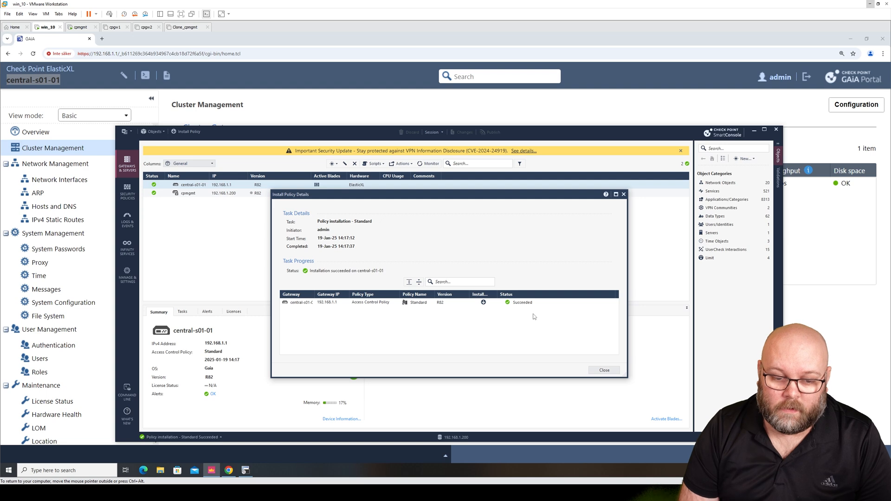
{"action": "mouse_move", "coordinate": [534, 302]}
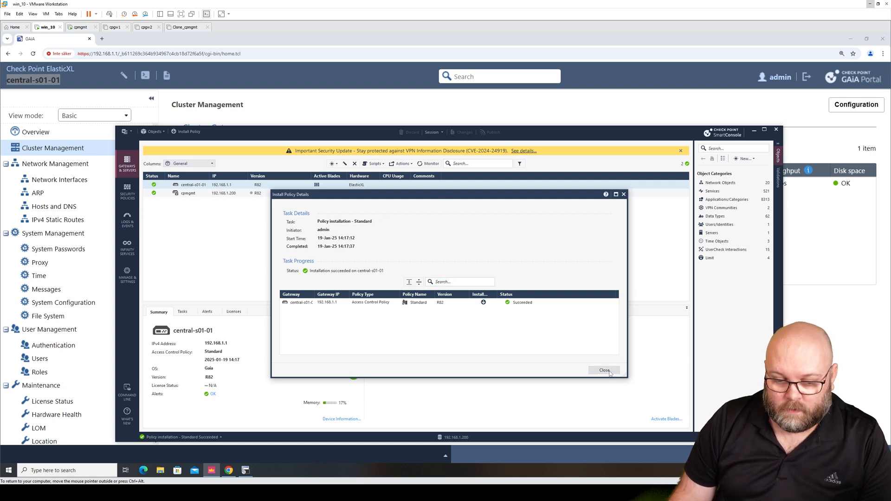
{"action": "left_click", "coordinate": [603, 370]}
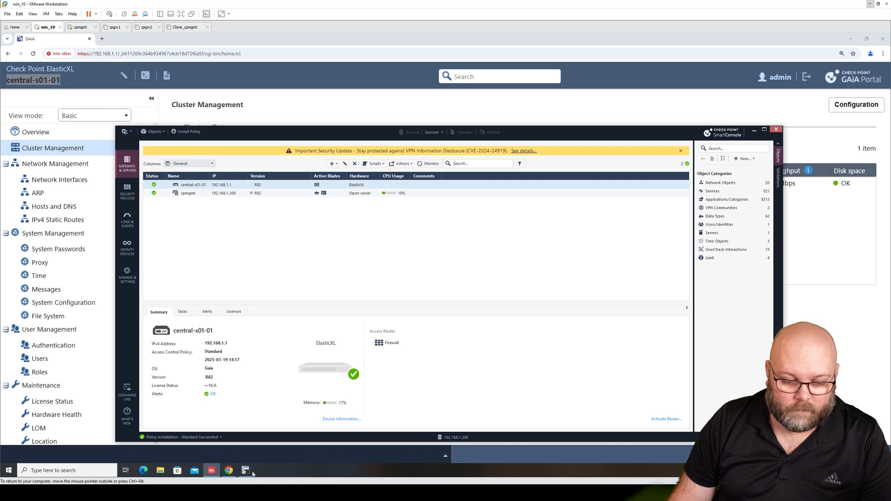
{"action": "left_click", "coordinate": [245, 470]}
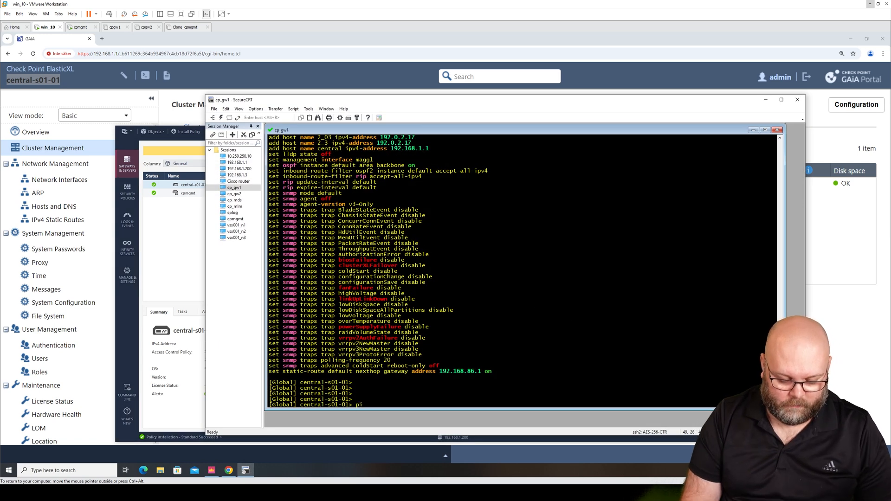